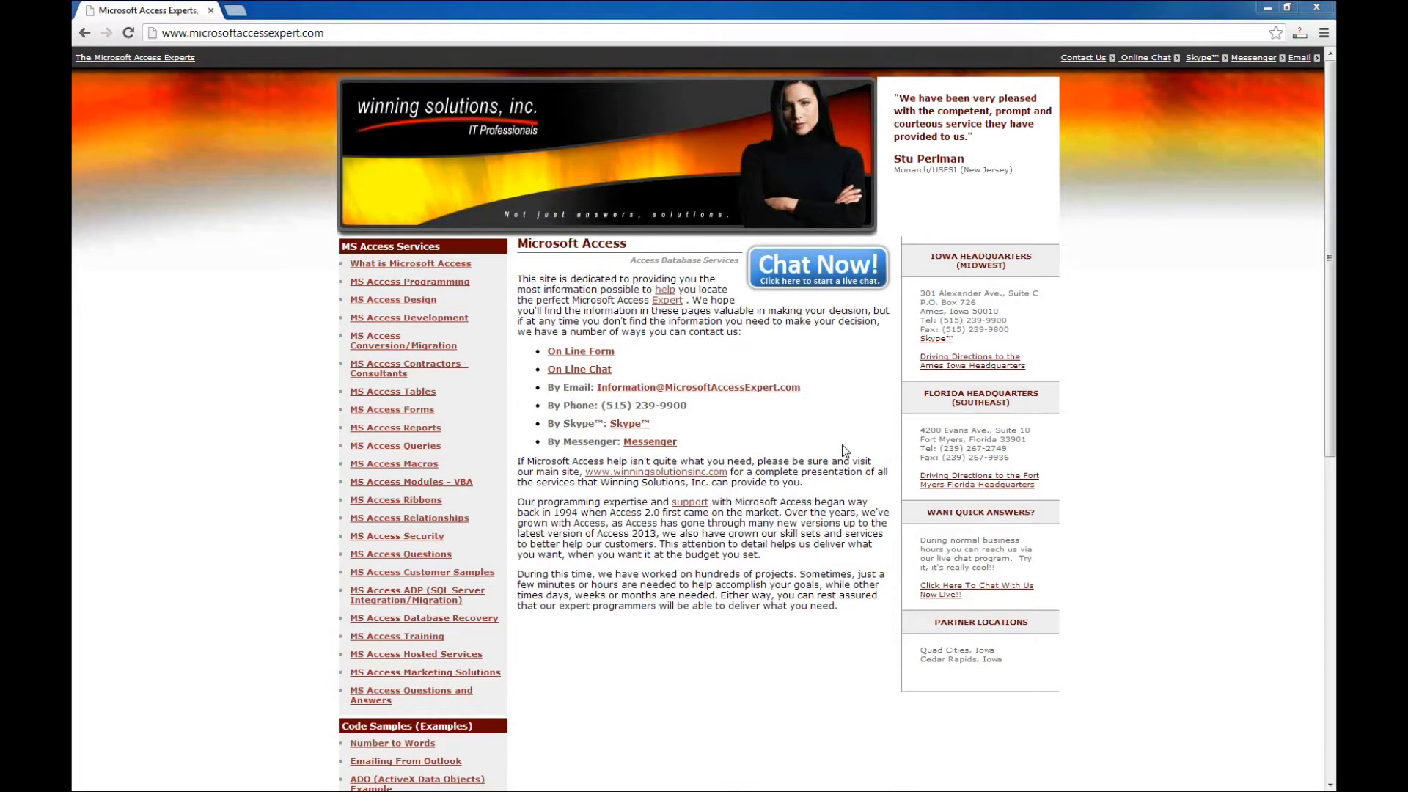
pyautogui.moveTo(838, 485)
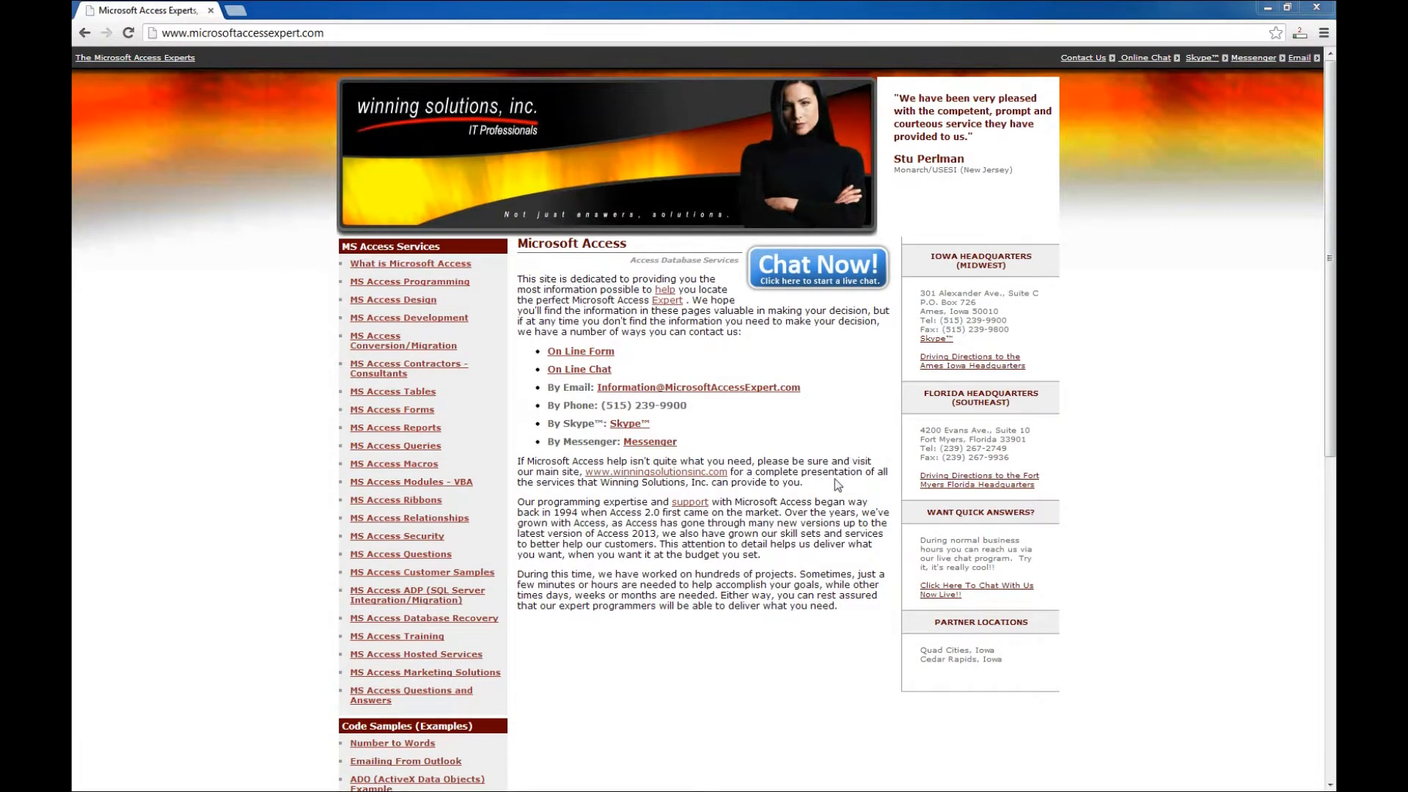
# - Scroll the microsoftaccessexpert.com page down to the Access template databases list
pyautogui.scroll(-3)
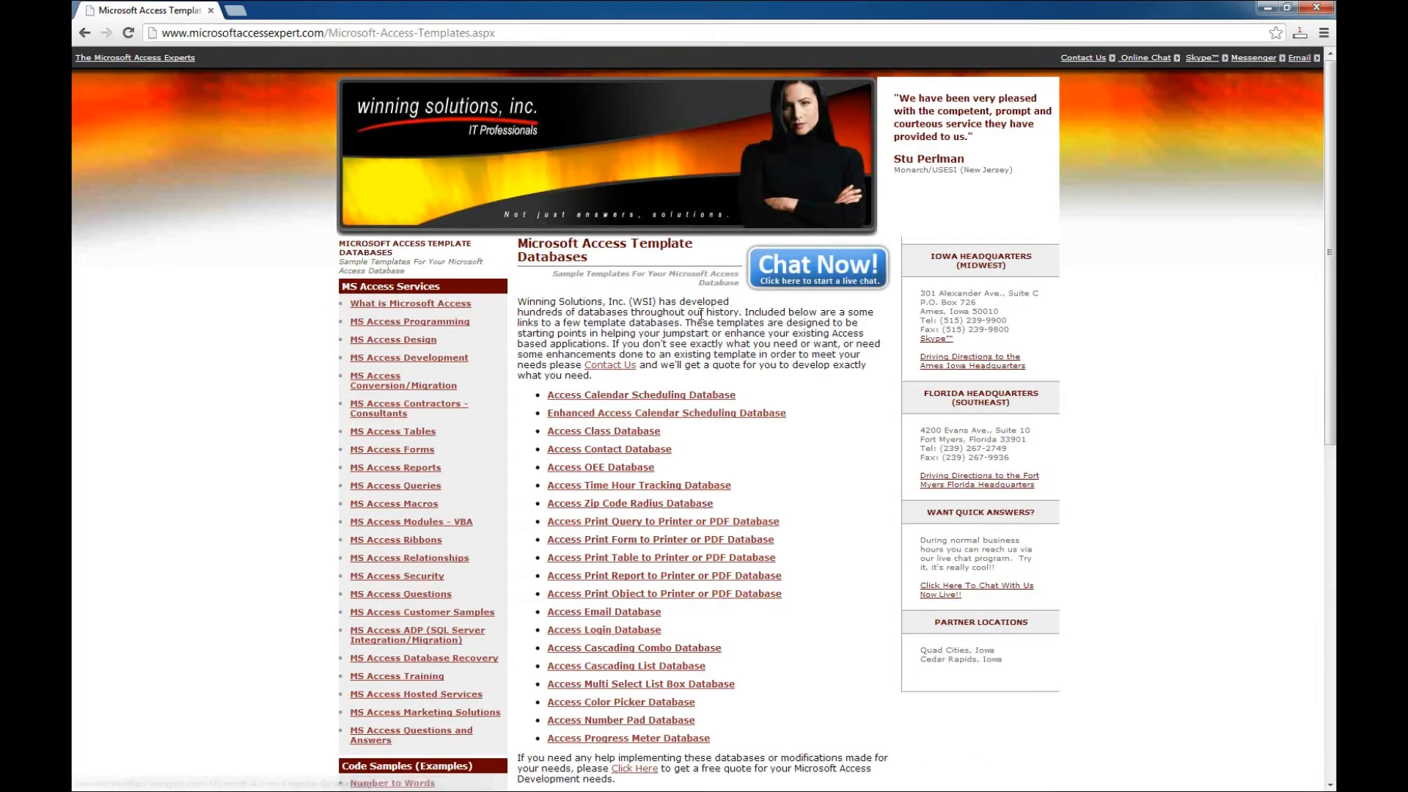
pyautogui.scroll(-3)
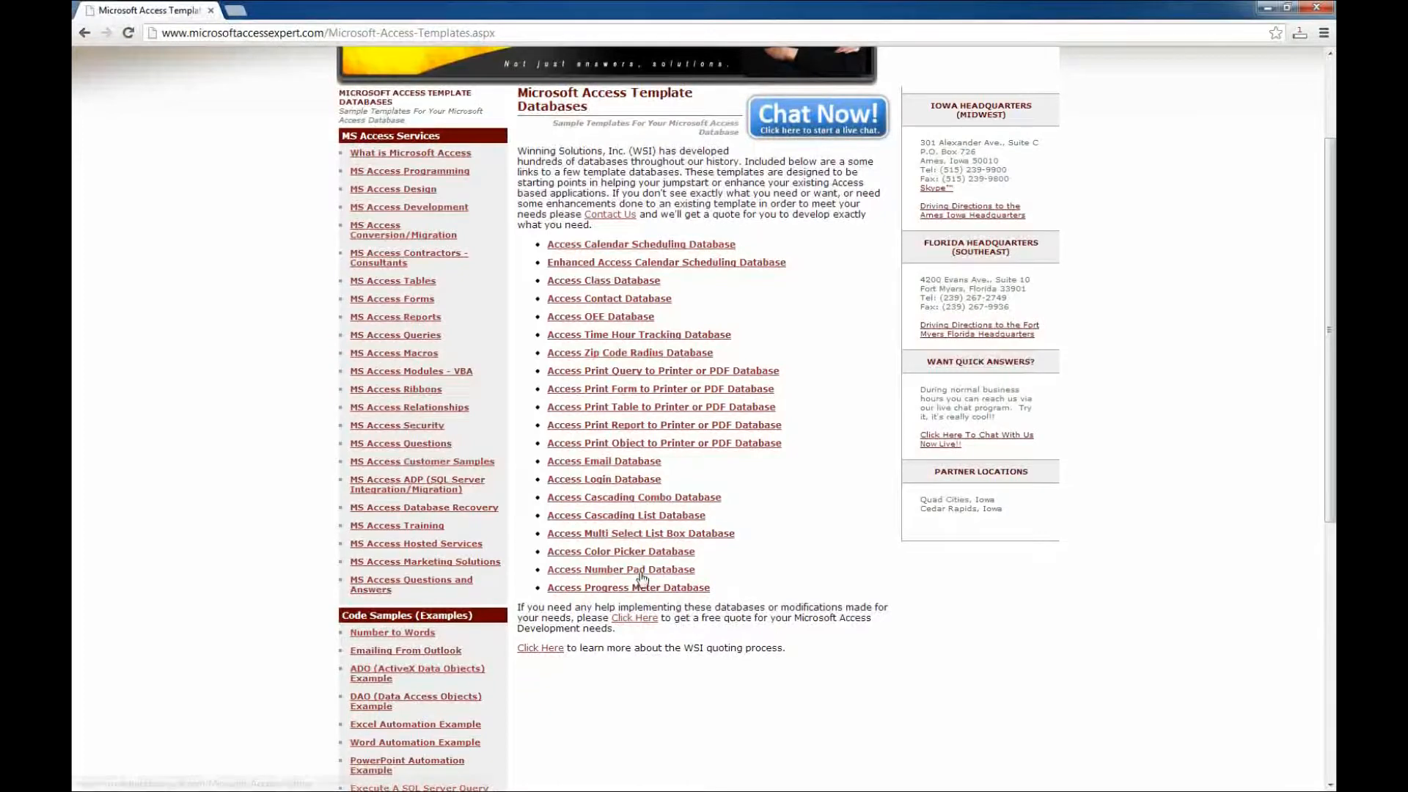
# - Go to the Access Number Pad Database page and reach its 'Download a demo' section
pyautogui.click(619, 569)
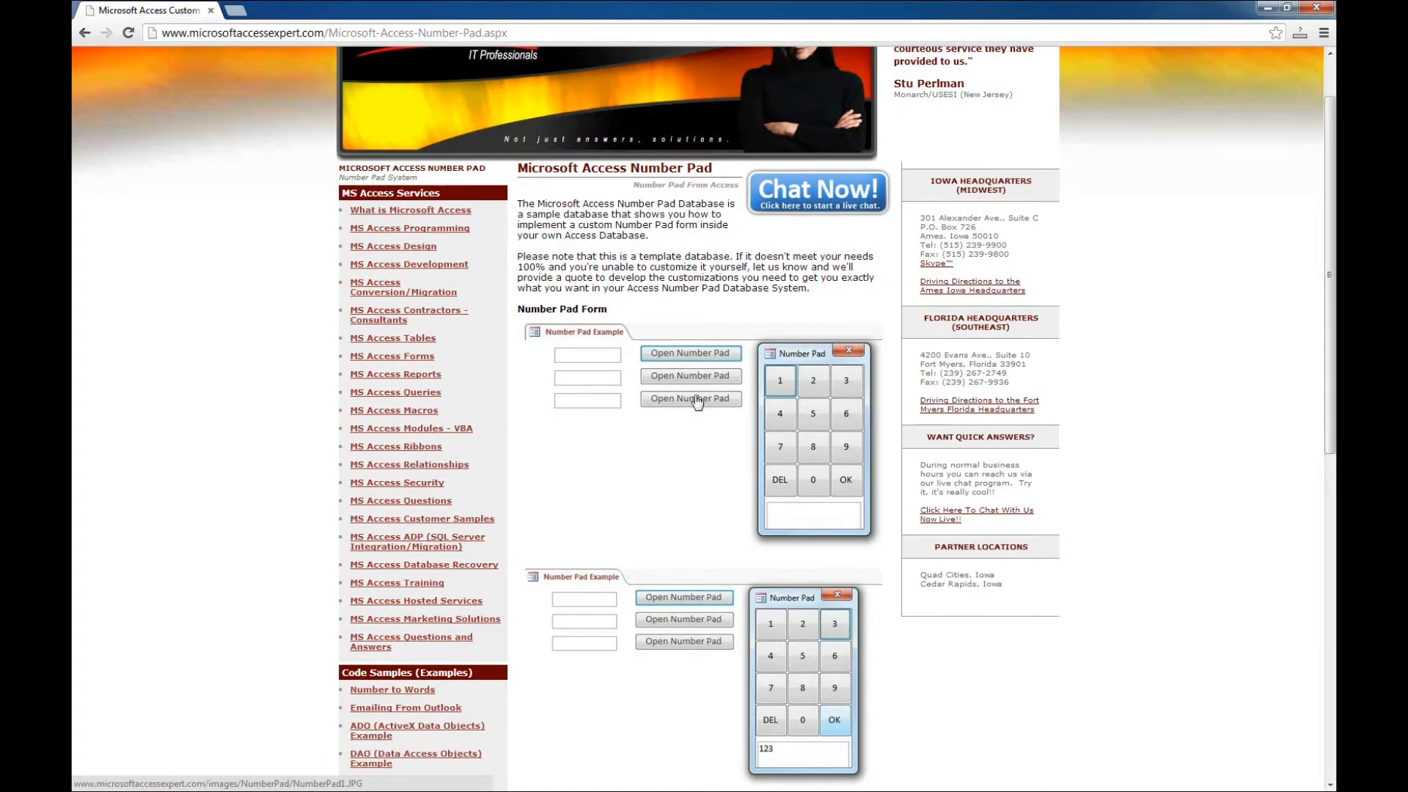
pyautogui.scroll(-3)
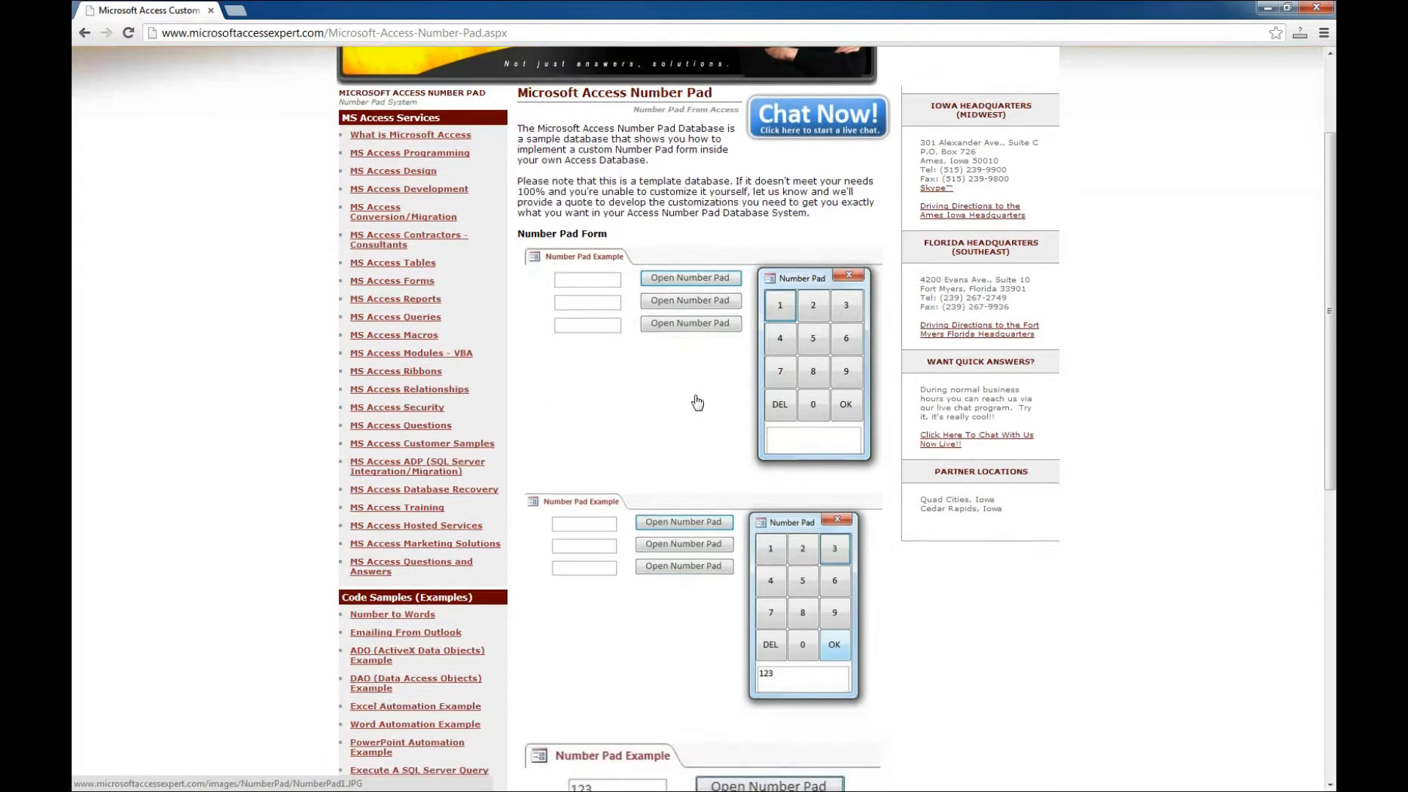
pyautogui.scroll(-3)
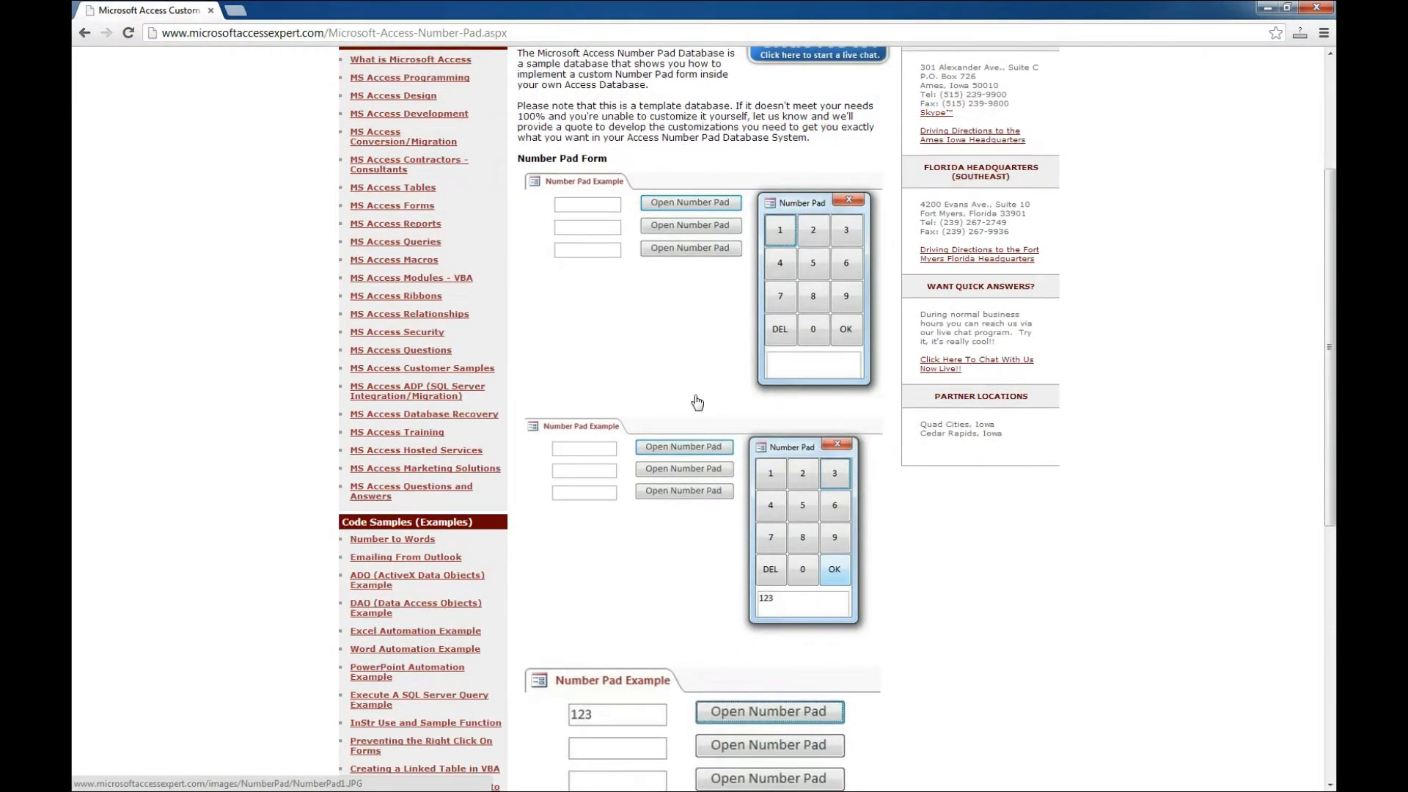
pyautogui.moveTo(726, 474)
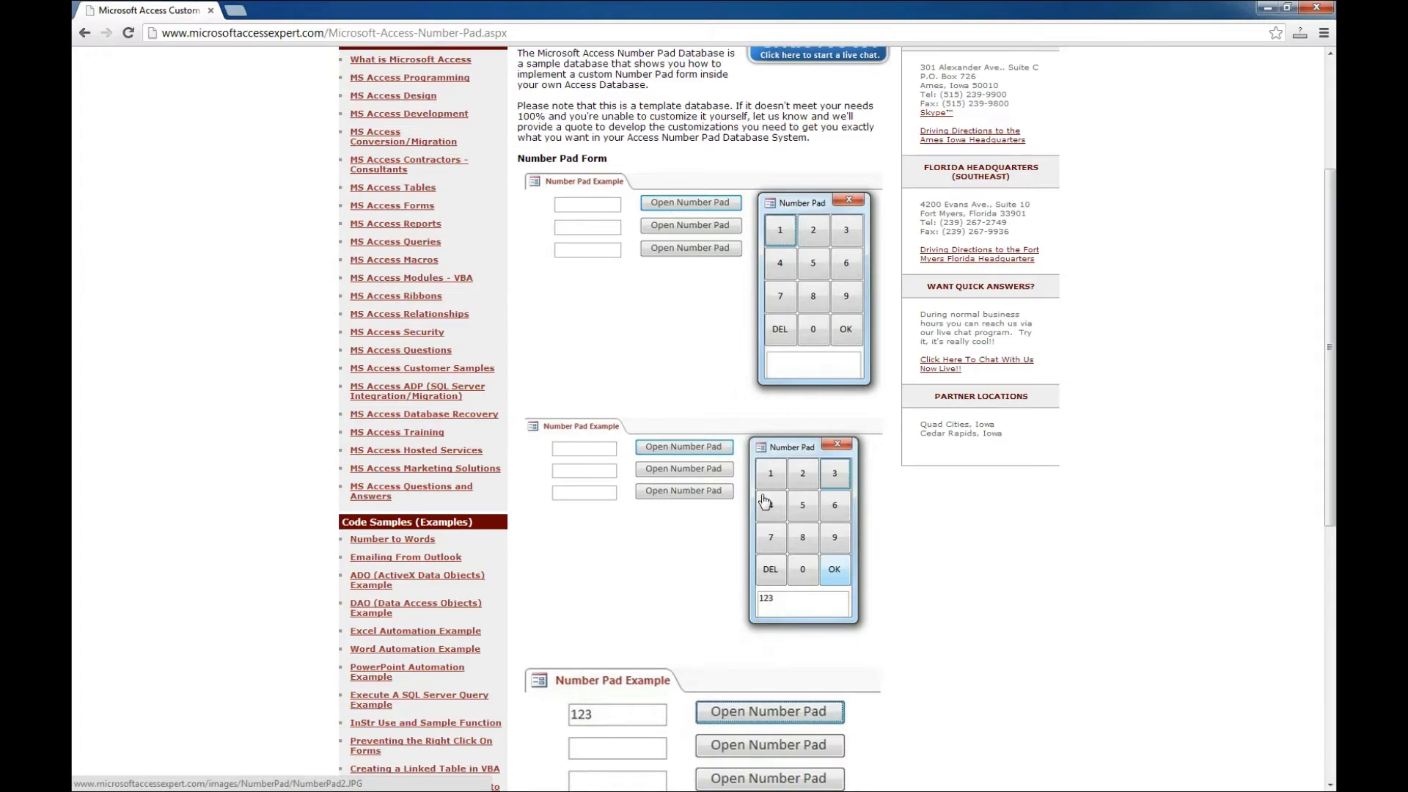
pyautogui.scroll(-3)
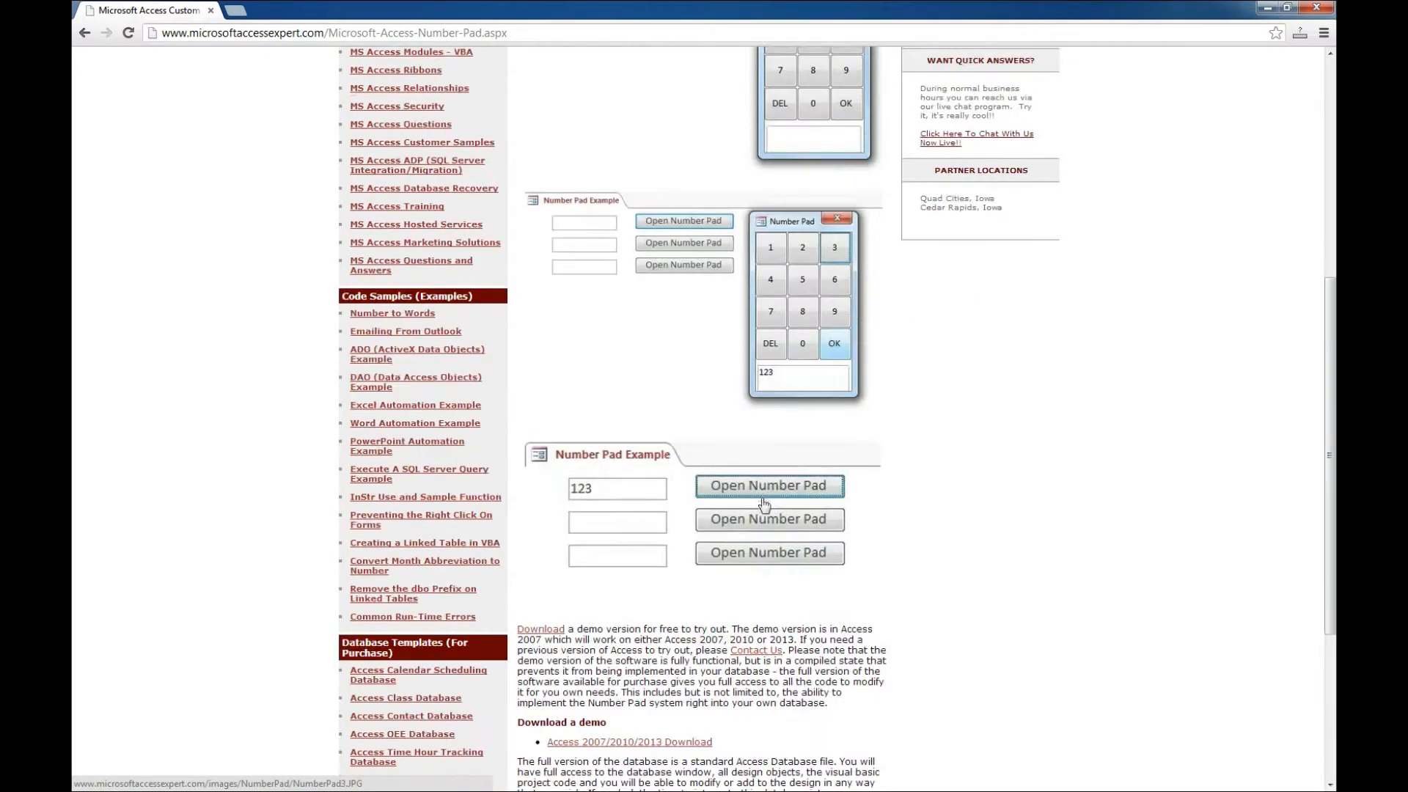
pyautogui.scroll(-3)
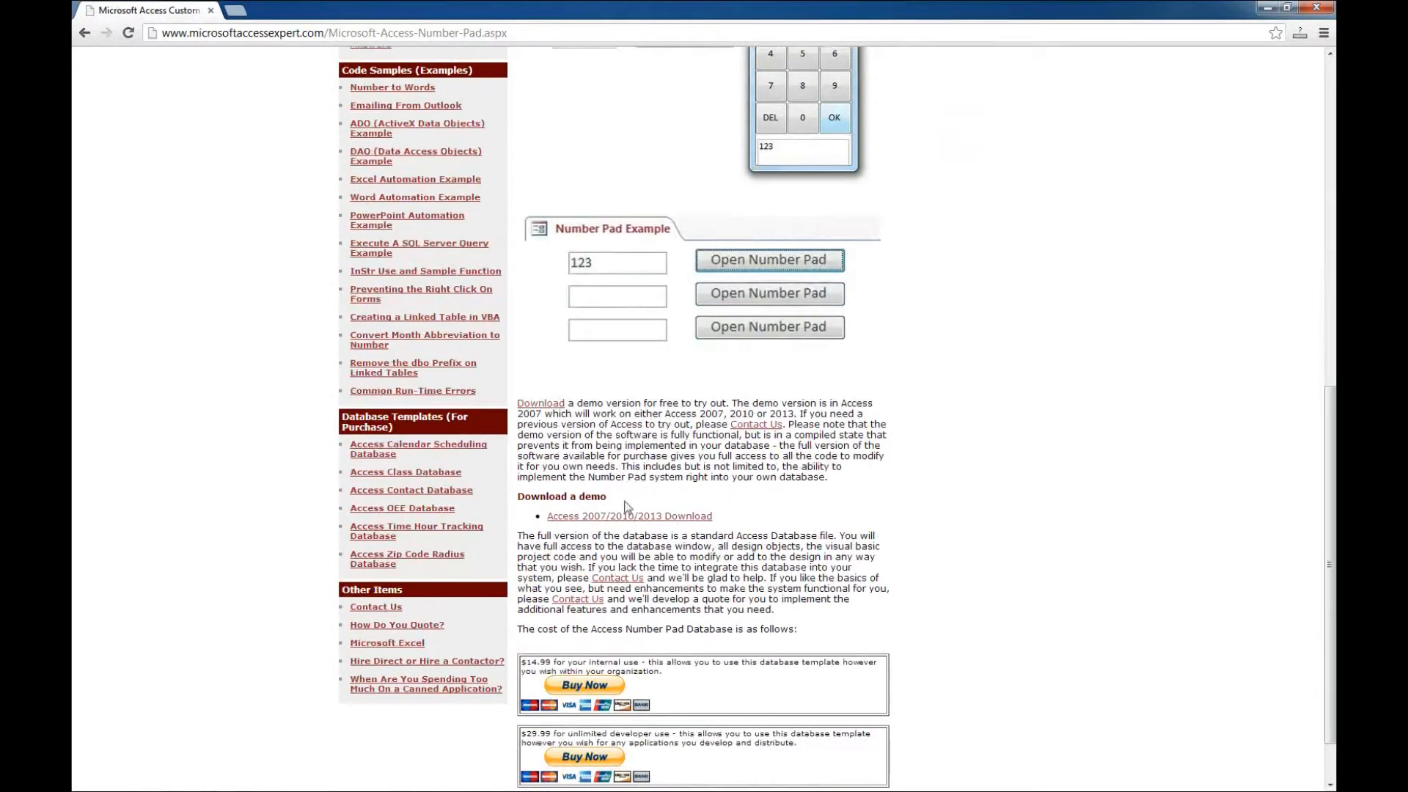
pyautogui.moveTo(616, 515)
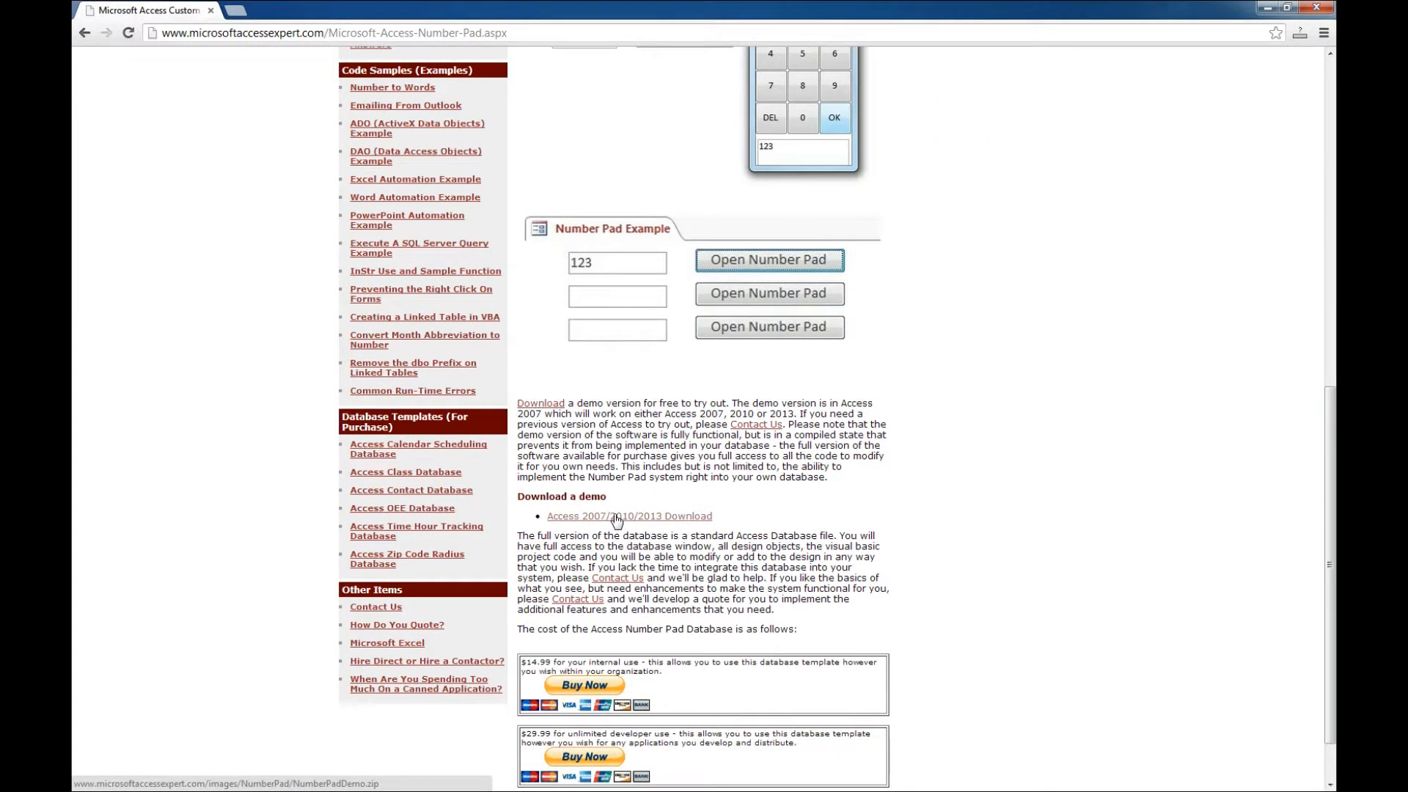
# - Save the 'Access 2007/2010/2013 Download' link to the Desktop as NumberPadDemo.zip
pyautogui.rightClick(629, 515)
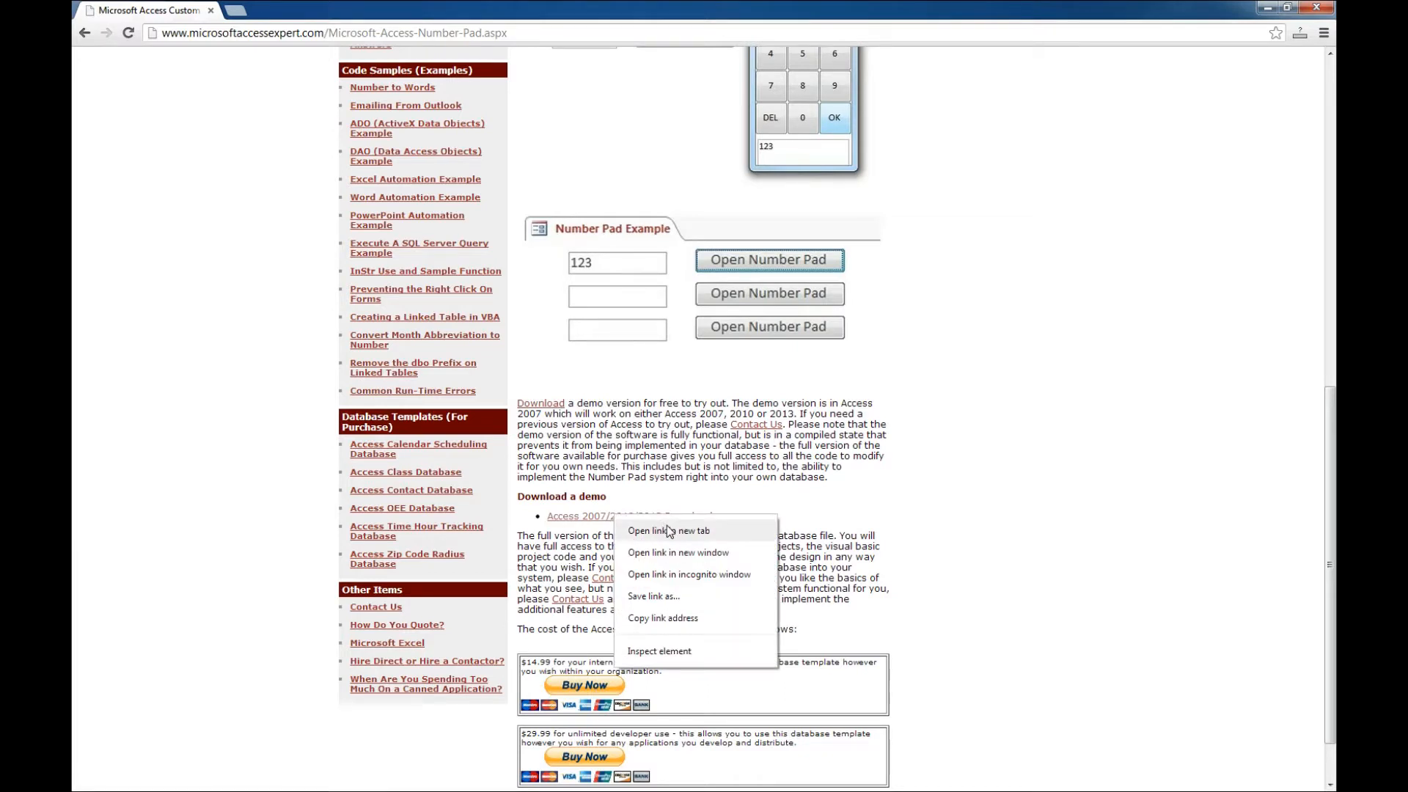
pyautogui.moveTo(672, 600)
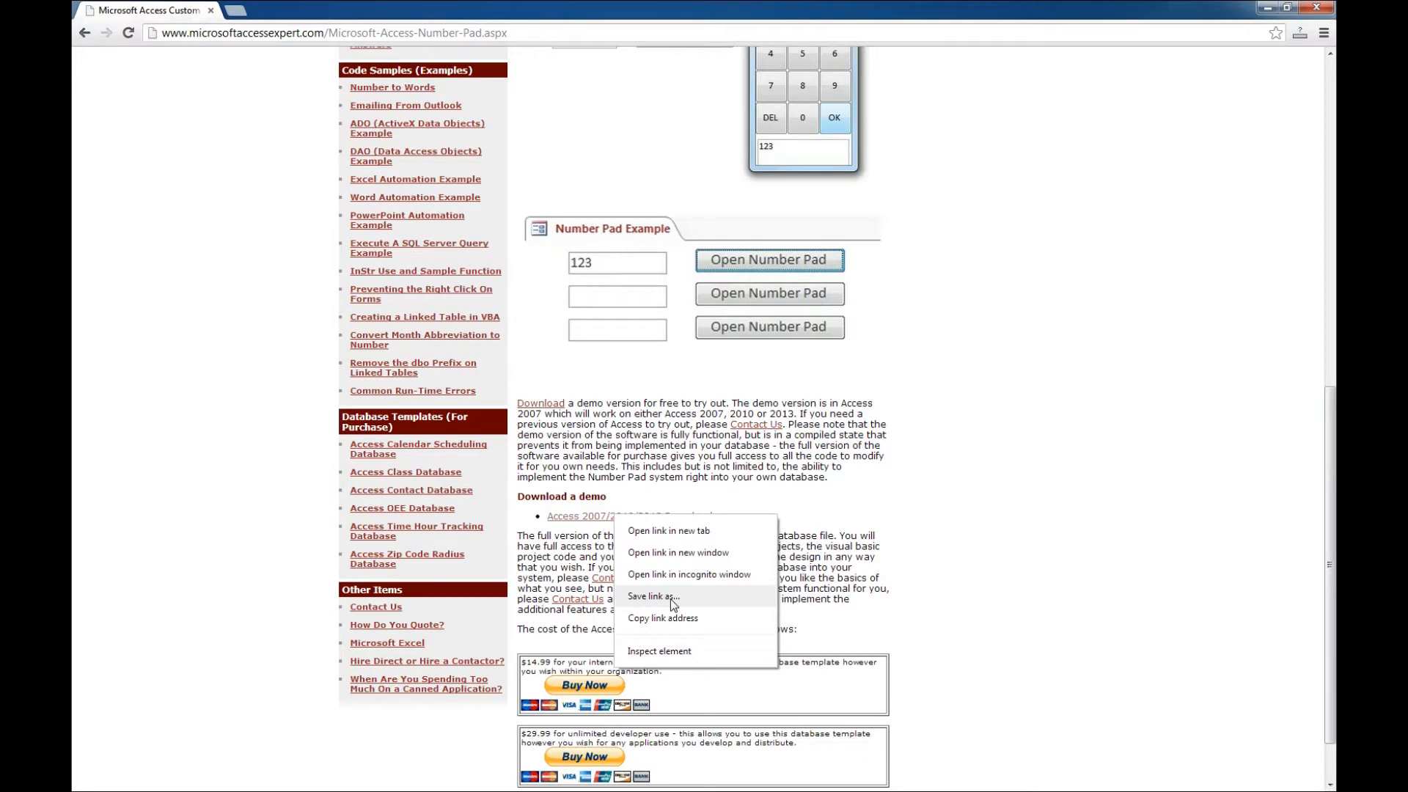
pyautogui.click(750, 499)
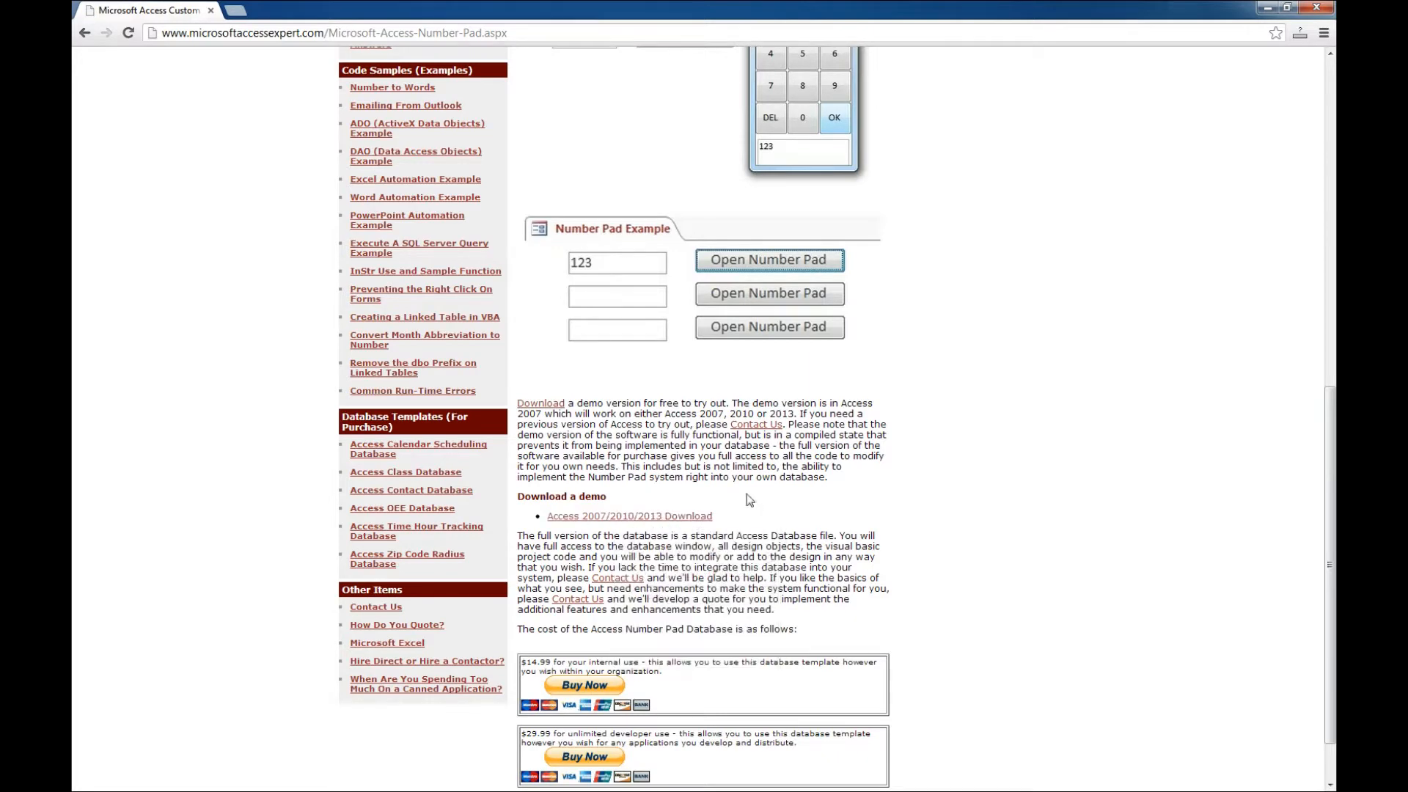
pyautogui.click(629, 515)
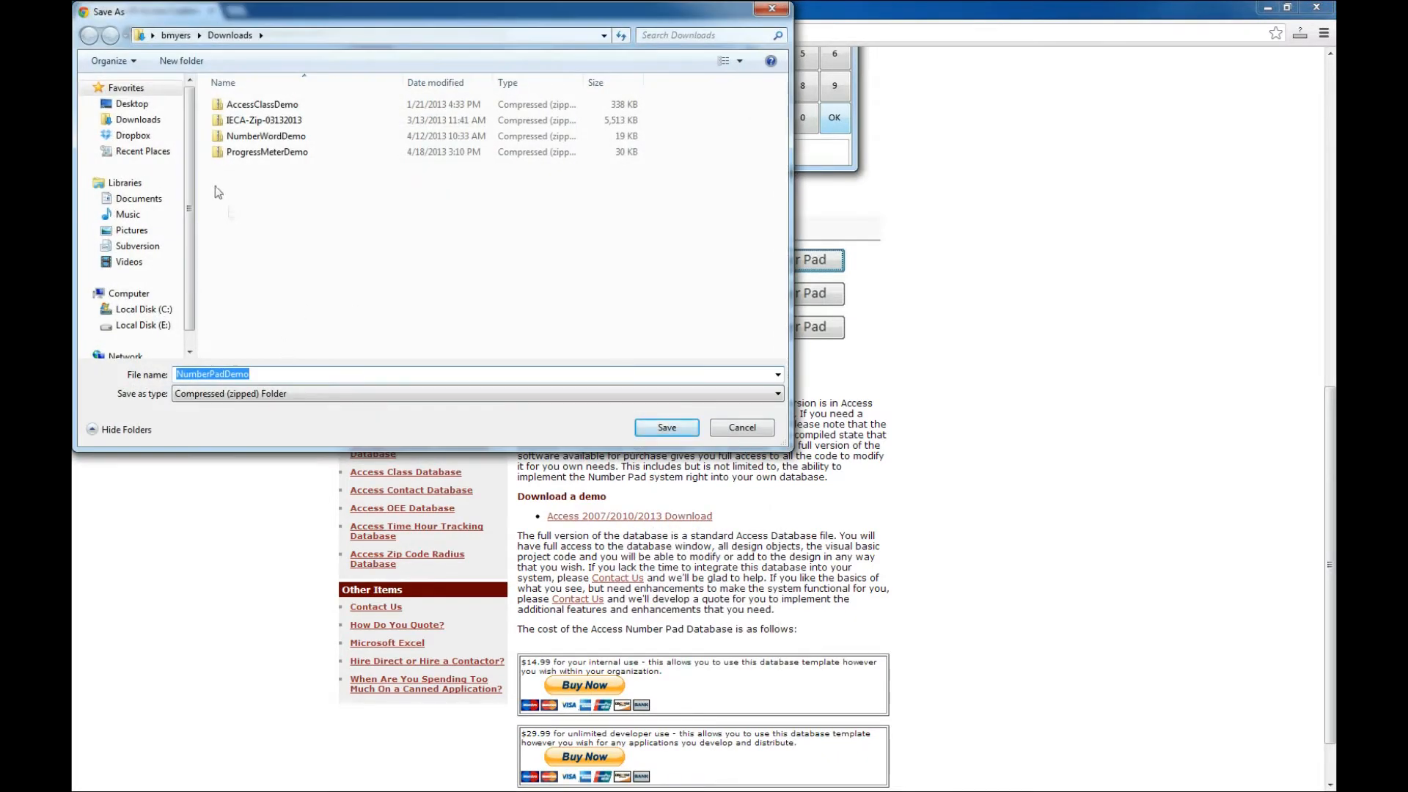
pyautogui.click(131, 102)
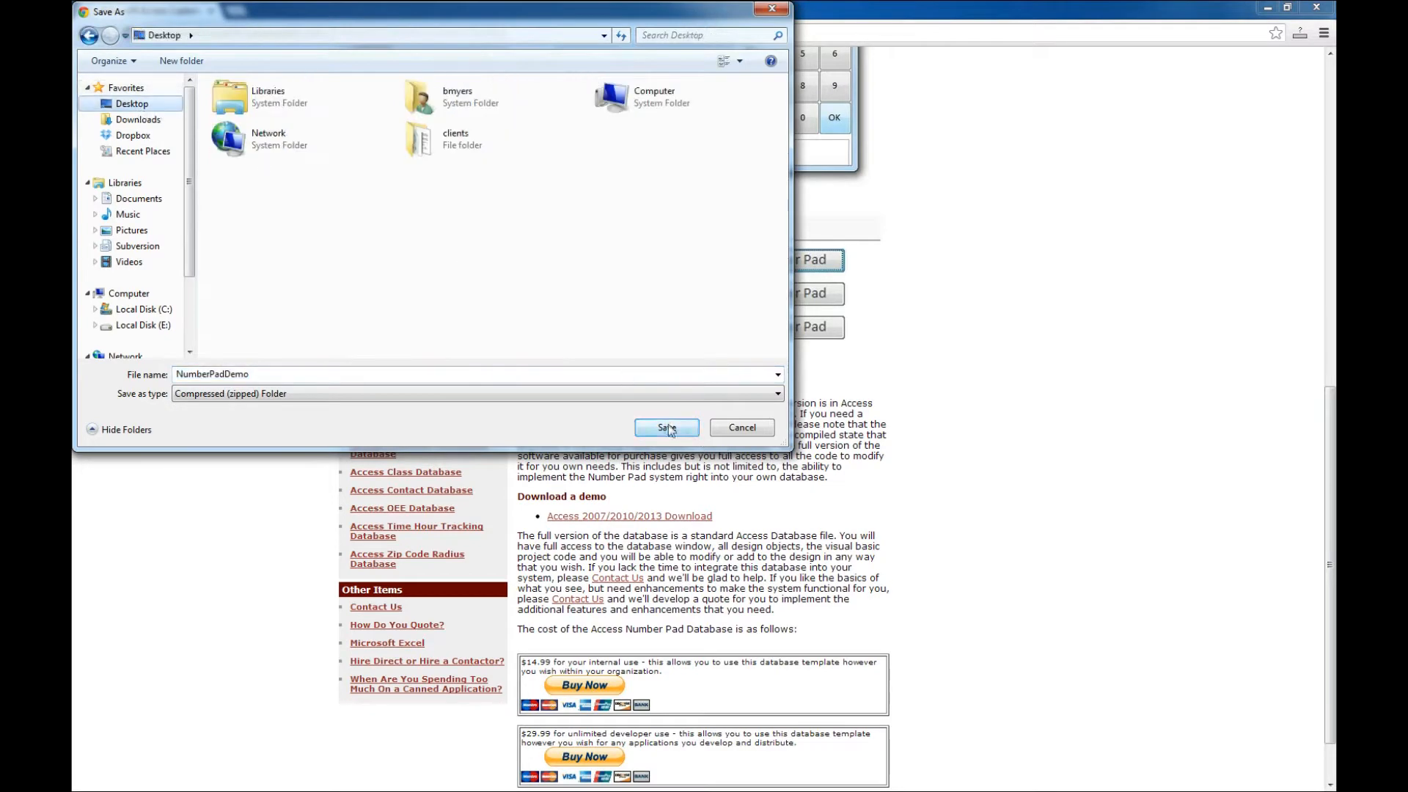
pyautogui.click(666, 427)
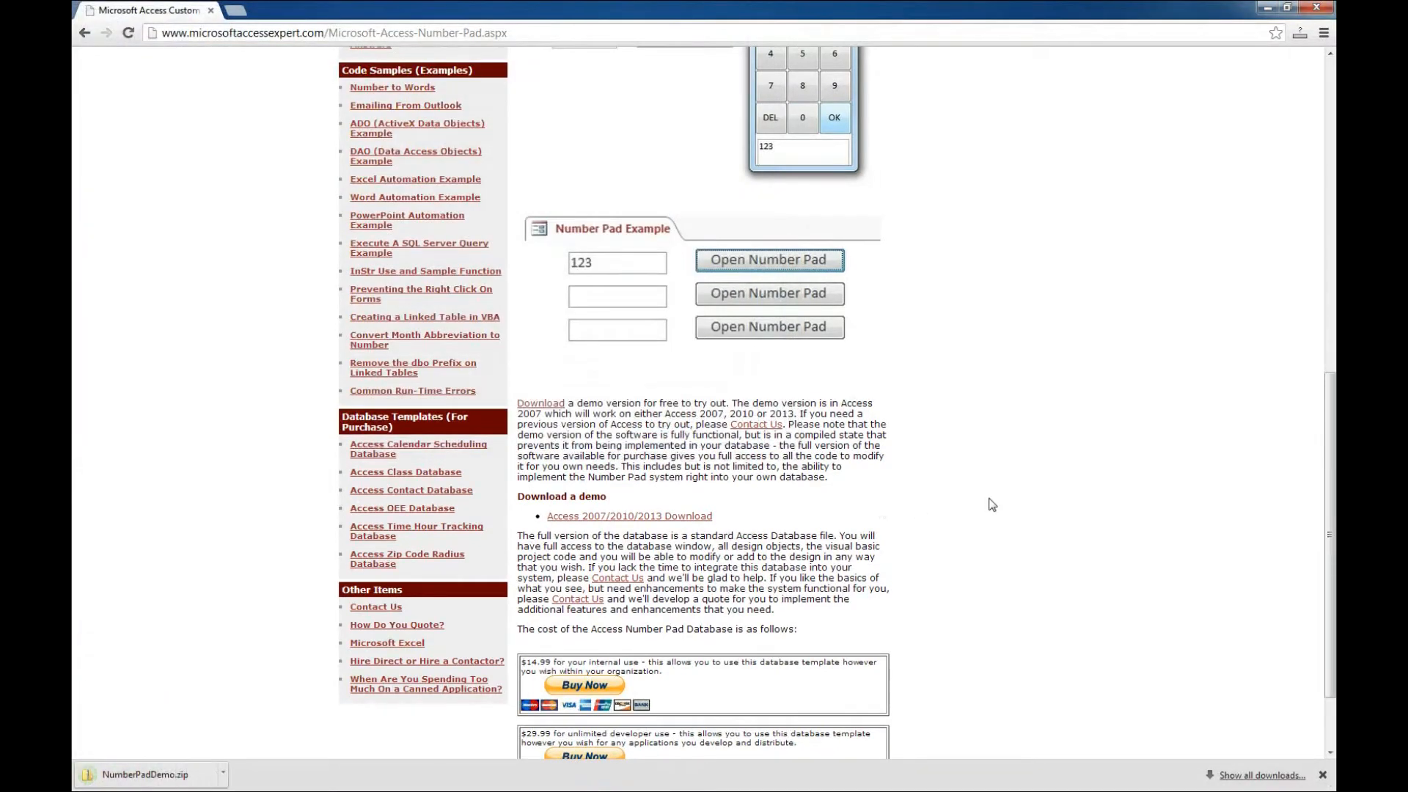
pyautogui.moveTo(1201, 776)
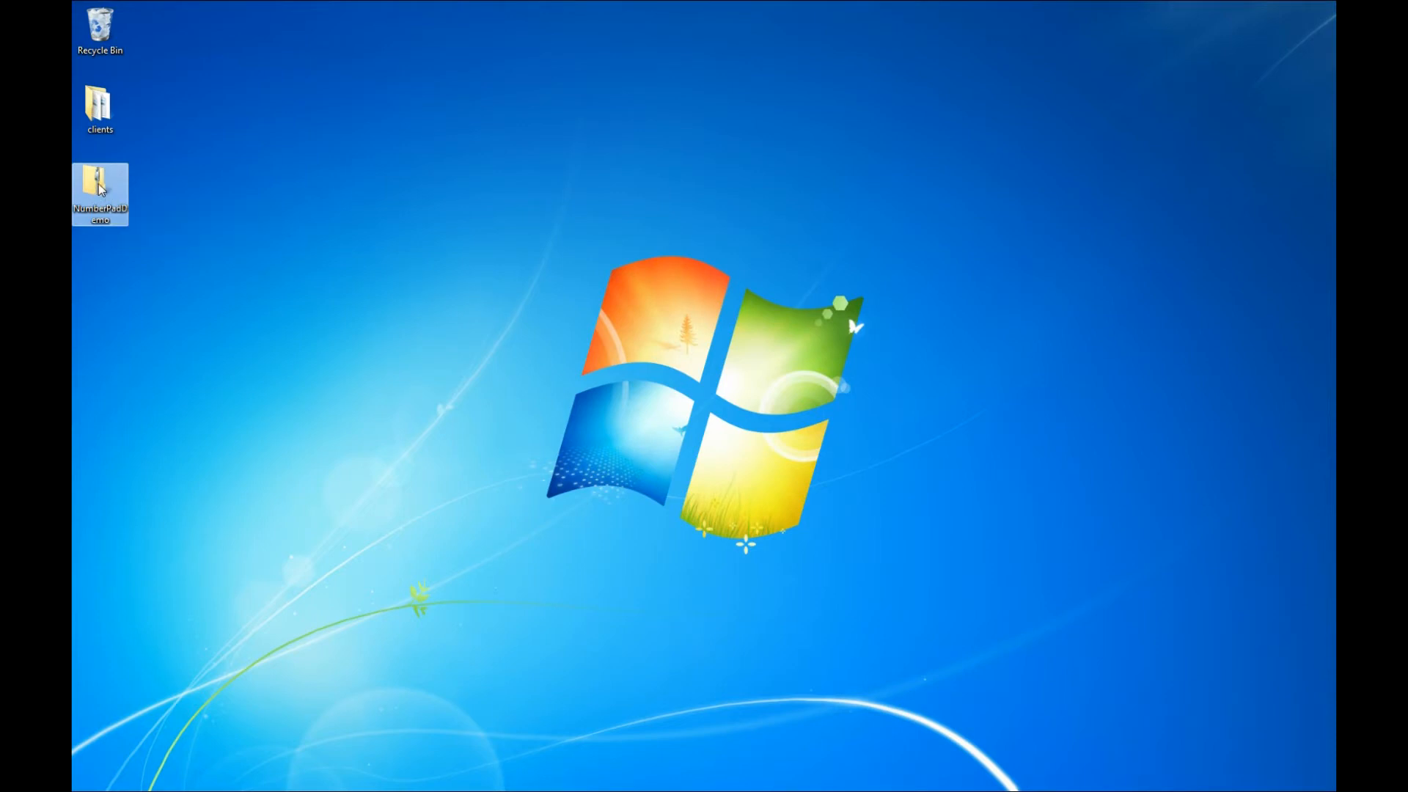
# - Extract NumberPadDemo.zip to a desktop folder and launch the NumberPadDemo database
pyautogui.doubleClick(99, 183)
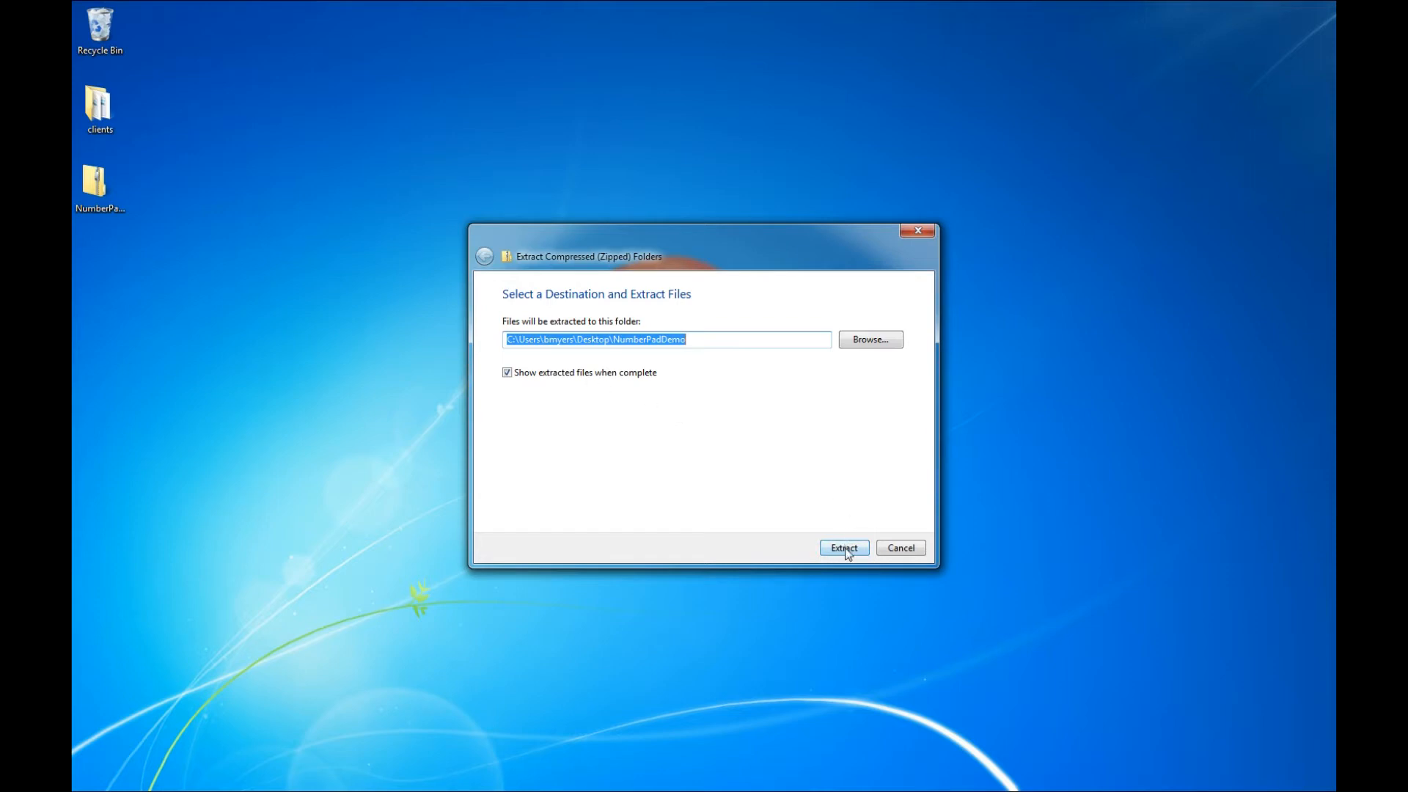
pyautogui.click(842, 547)
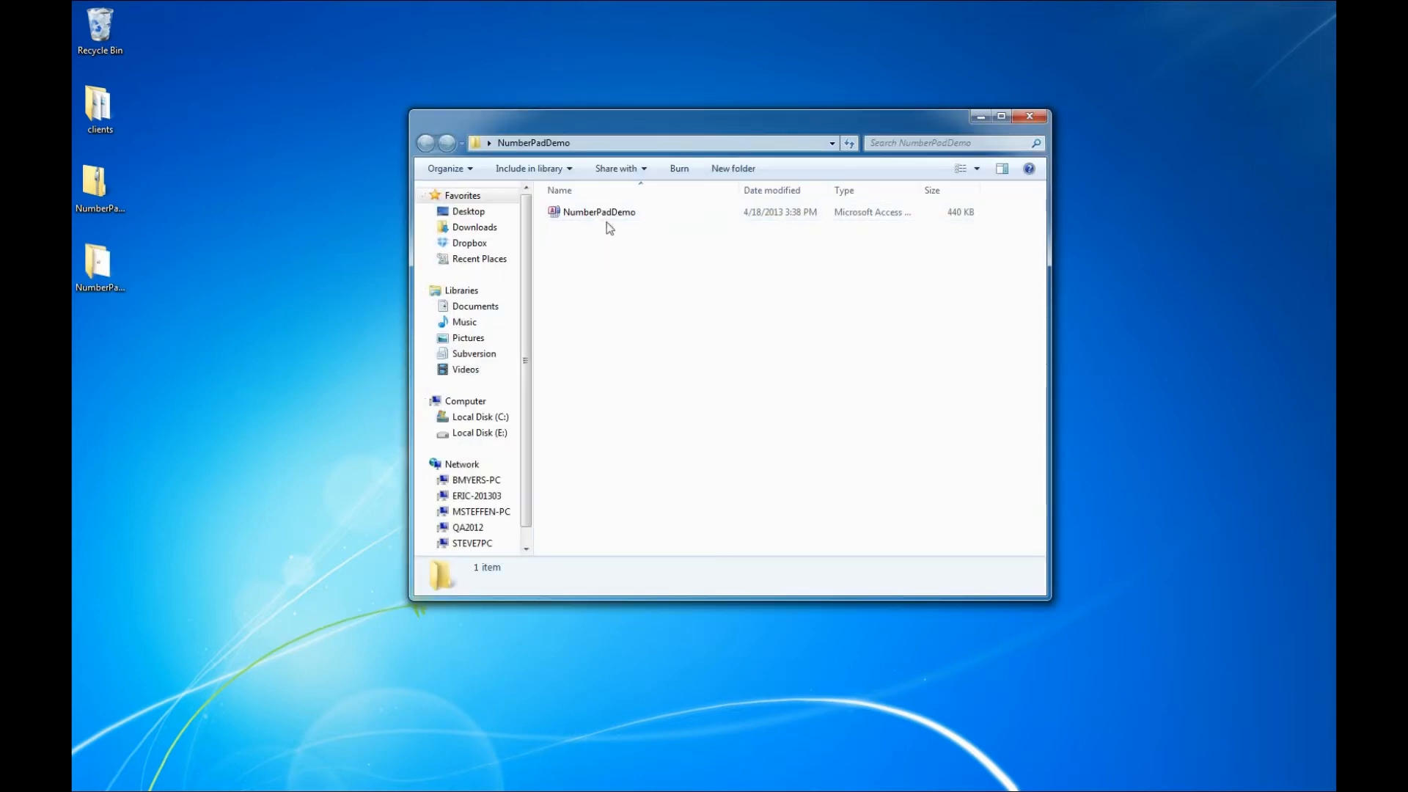
pyautogui.doubleClick(598, 211)
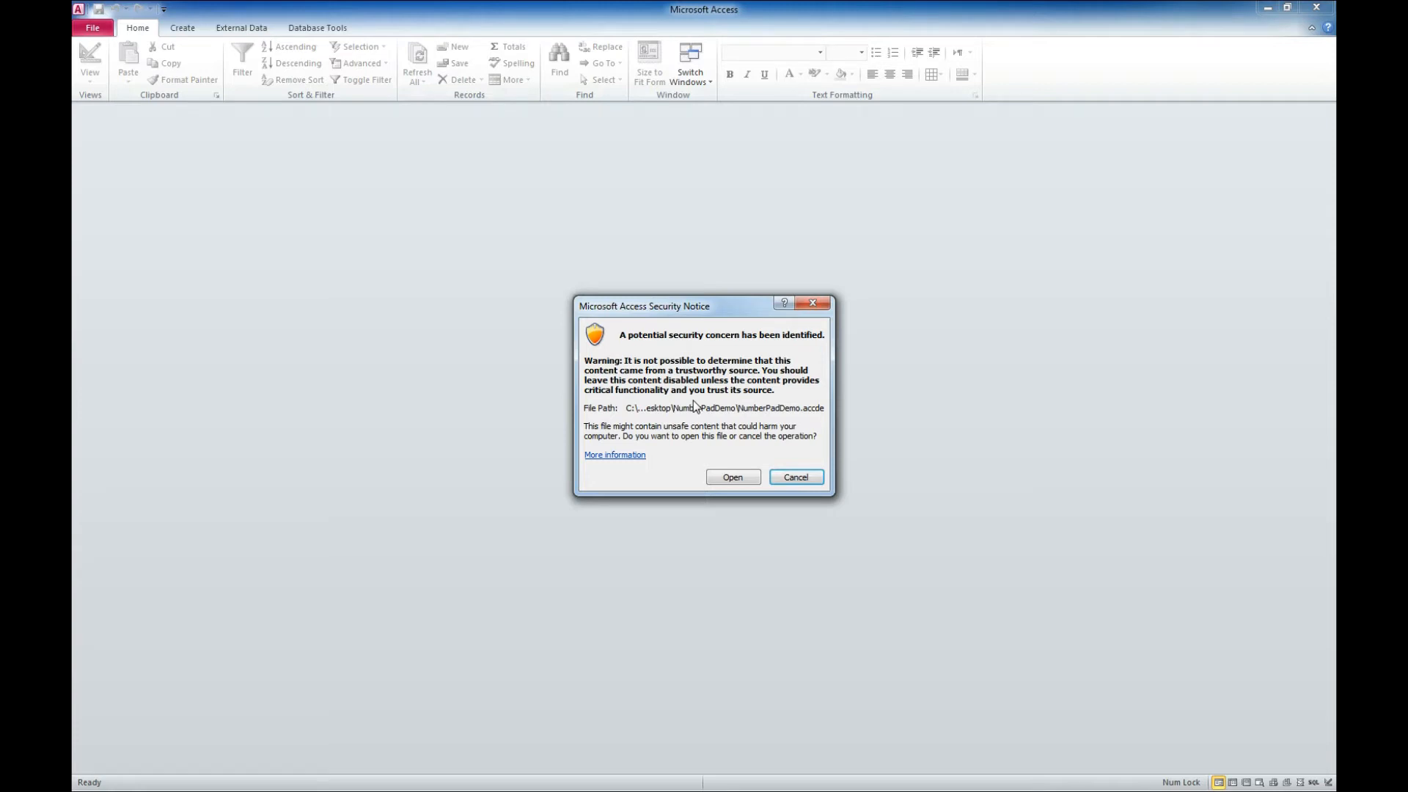
# - Accept the security warning and close the Demo information window, leaving the Number Pad Example form
pyautogui.click(732, 477)
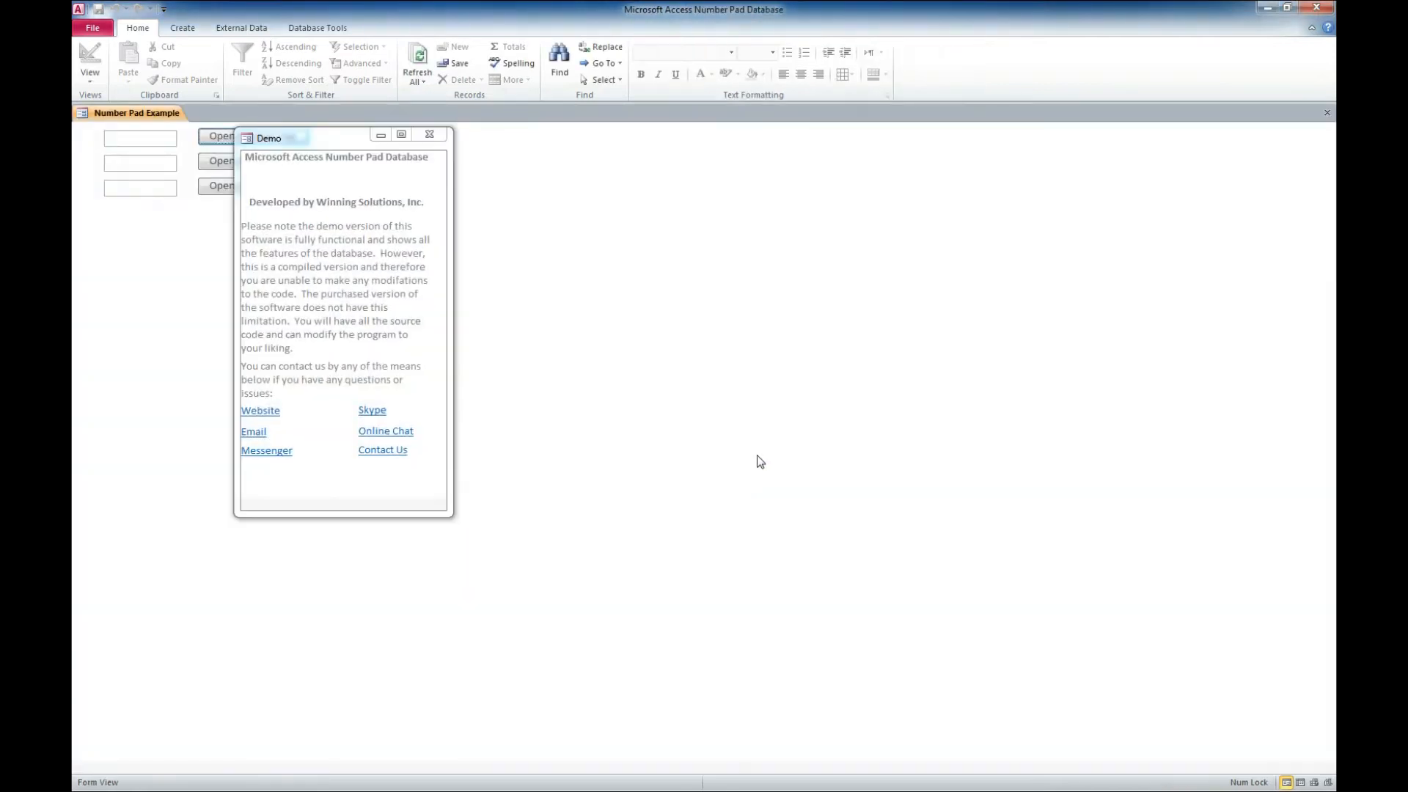
pyautogui.moveTo(269, 137); pyautogui.dragTo(579, 174)
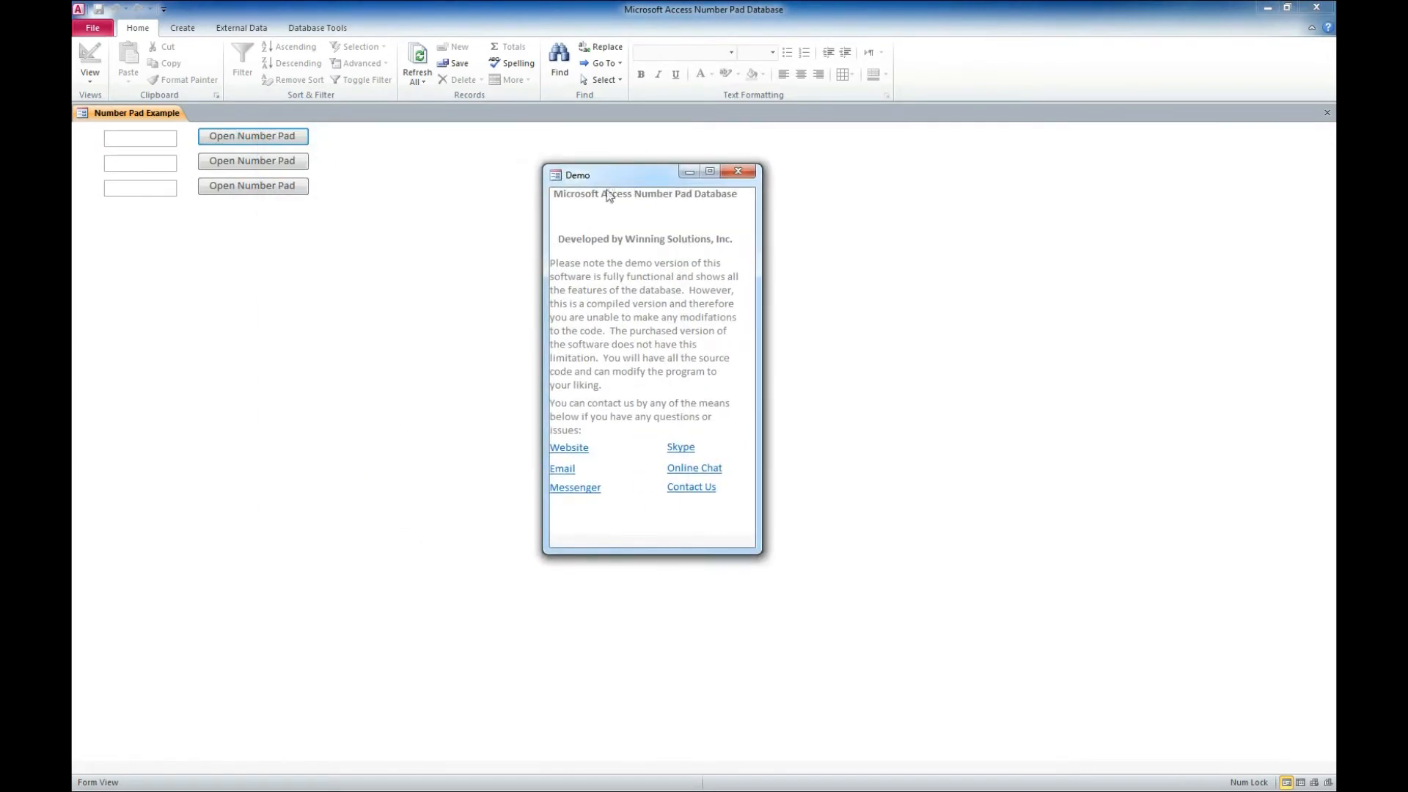
pyautogui.moveTo(635, 339)
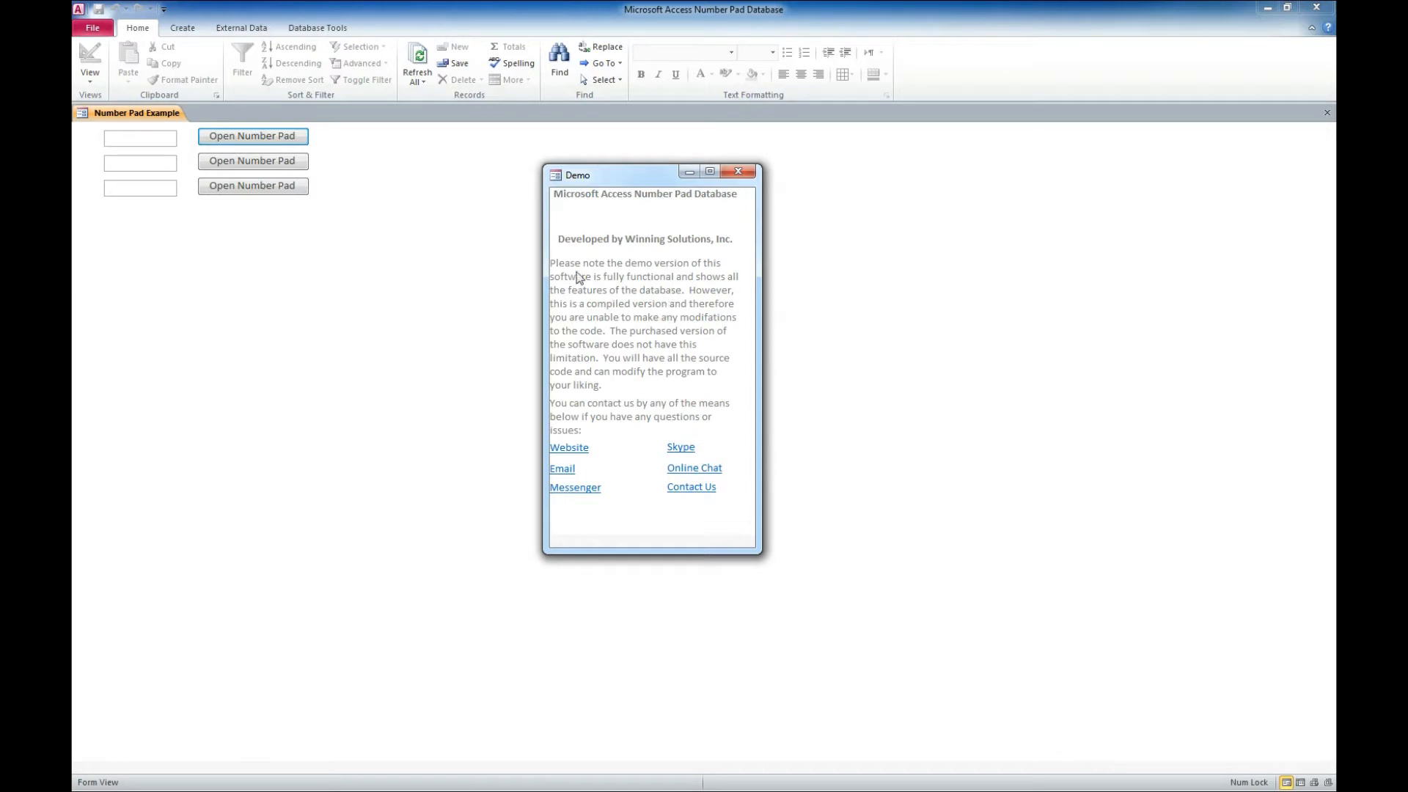
pyautogui.moveTo(660, 321)
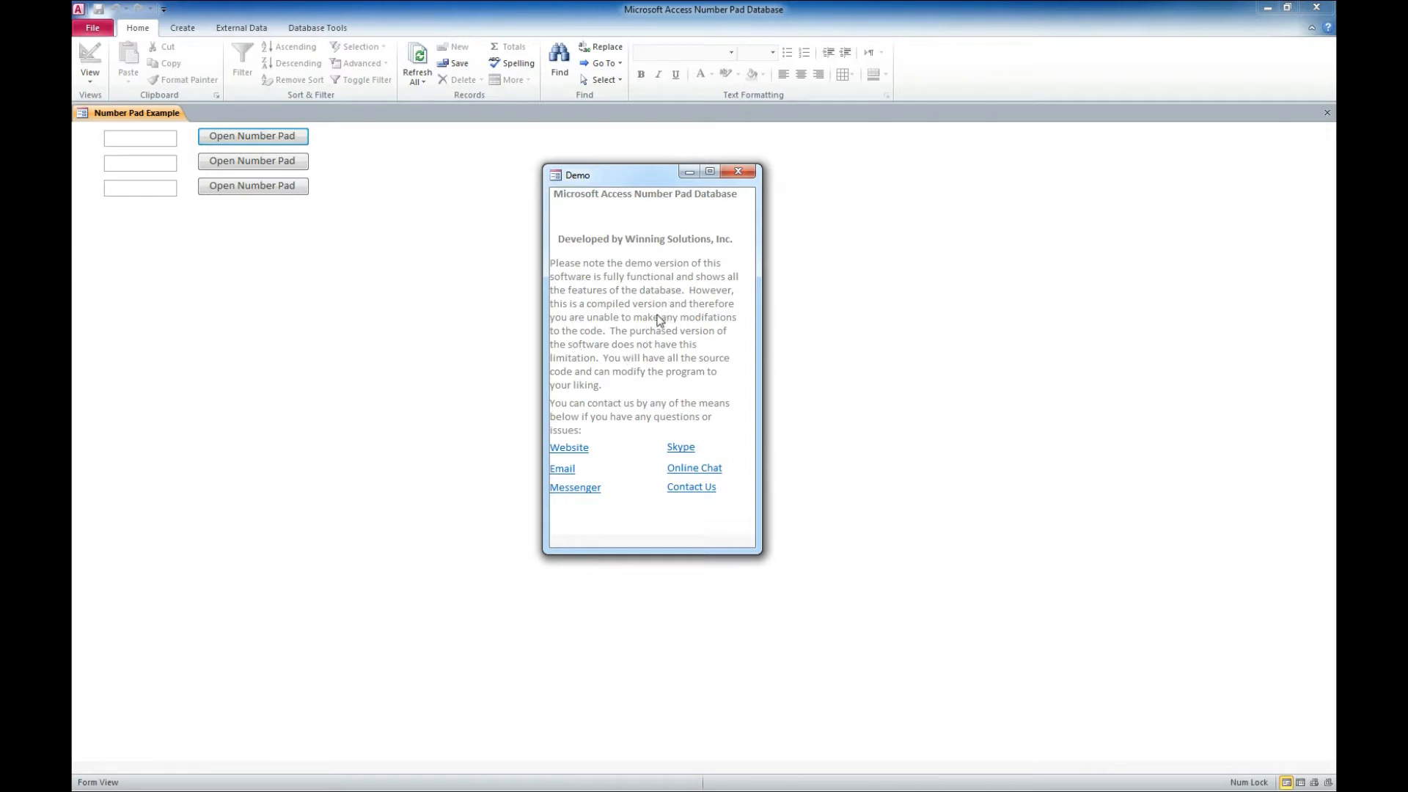
pyautogui.moveTo(739, 171)
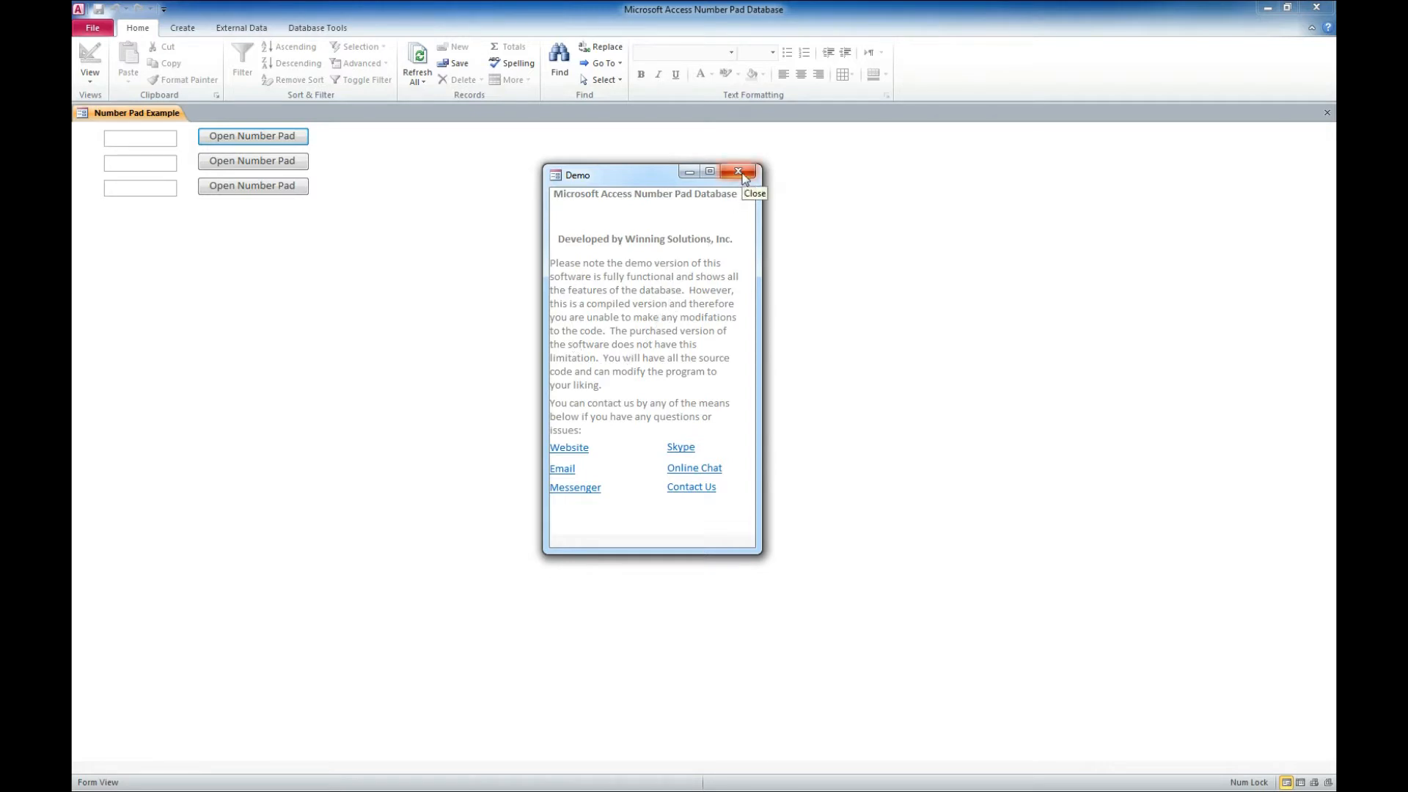
pyautogui.click(738, 171)
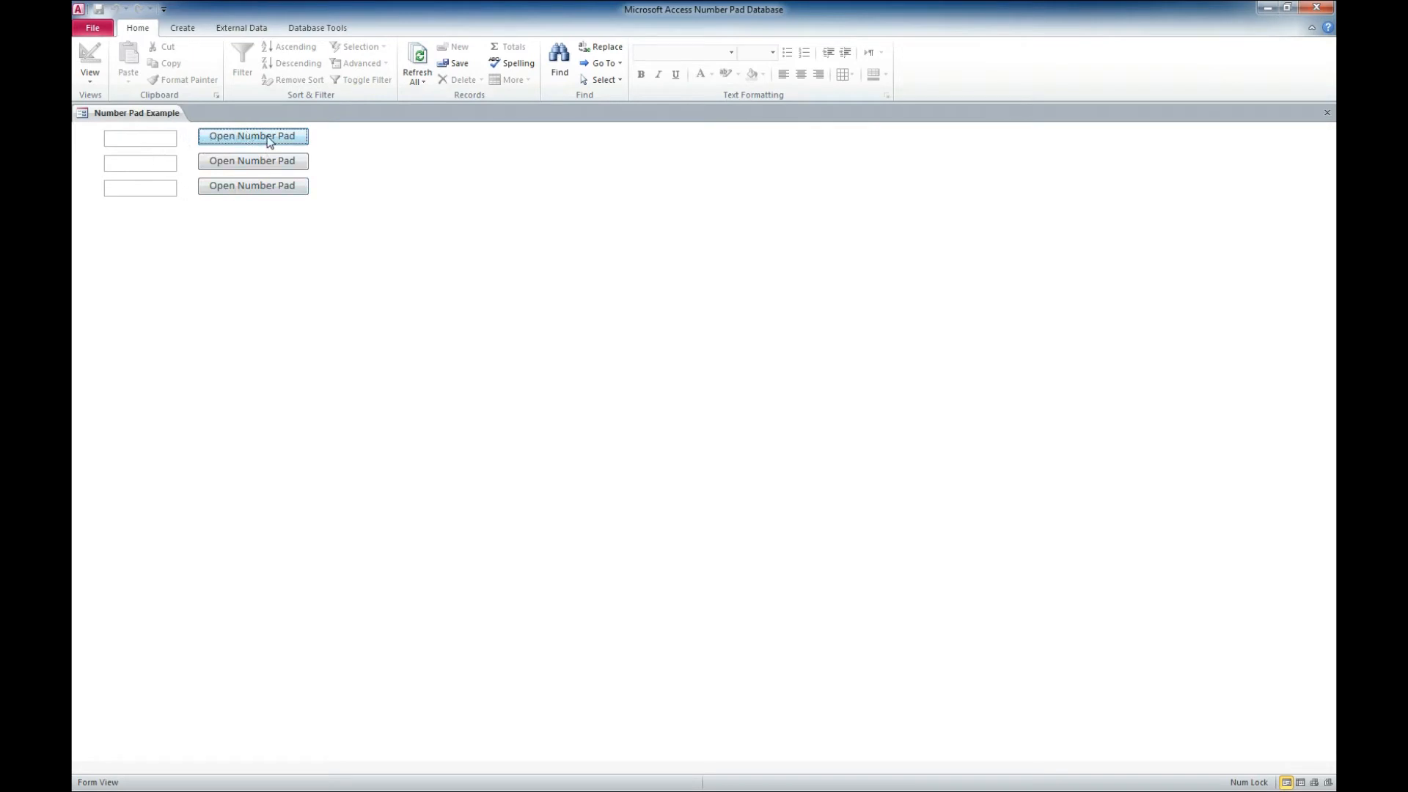
# - Enter 2399900 into the first text box via the on-screen number pad, then bring up the pad for the second box
pyautogui.click(252, 135)
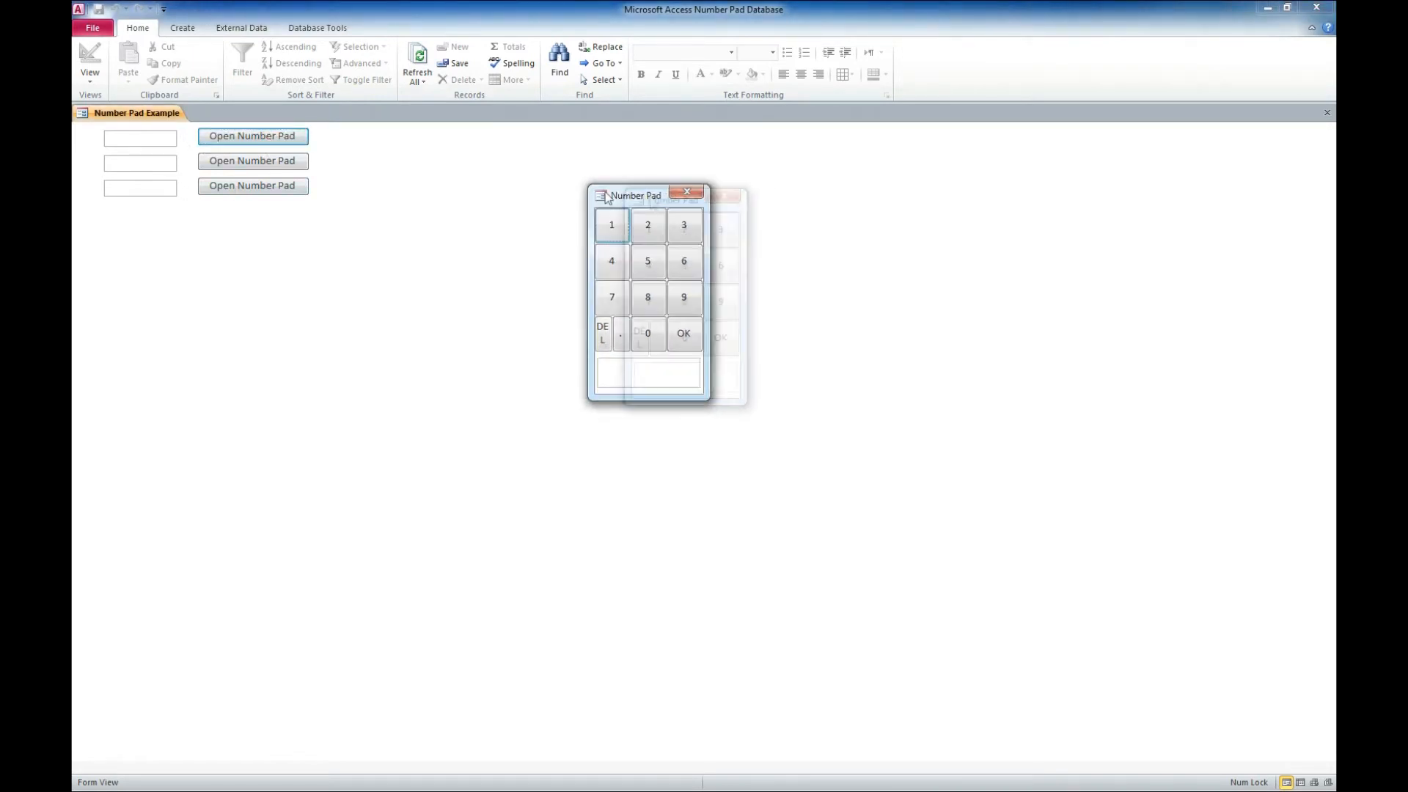
pyautogui.moveTo(635, 195); pyautogui.dragTo(435, 172)
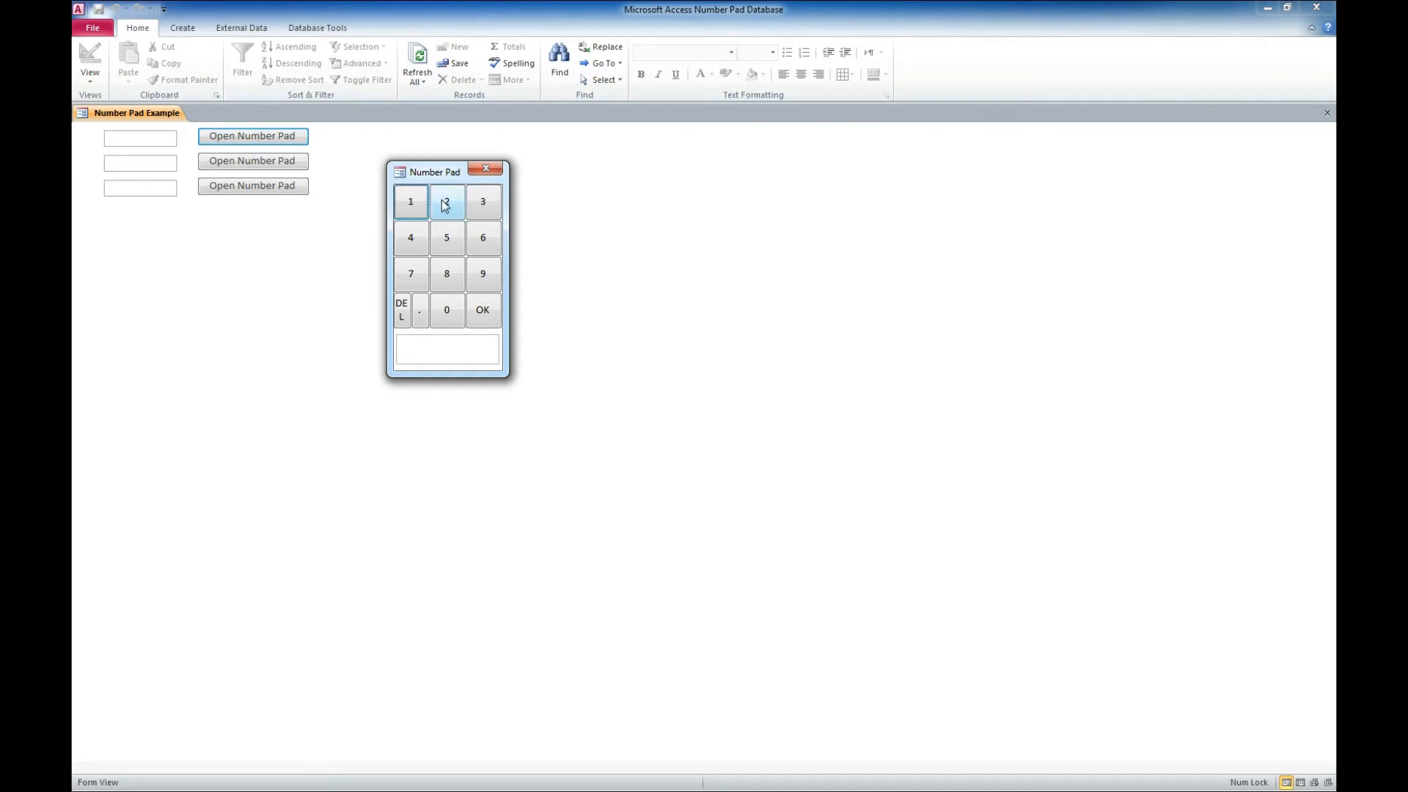
pyautogui.click(483, 201)
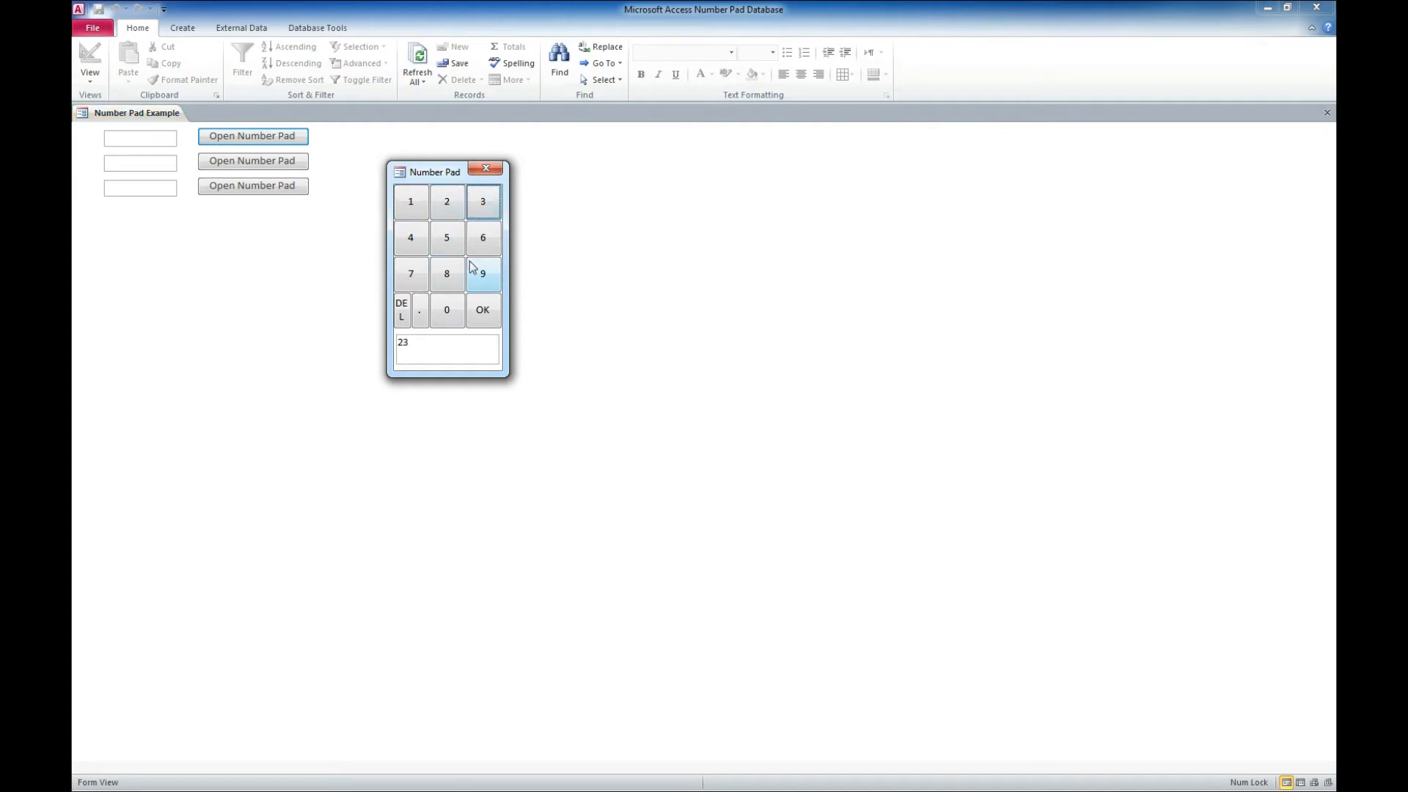
pyautogui.click(446, 310)
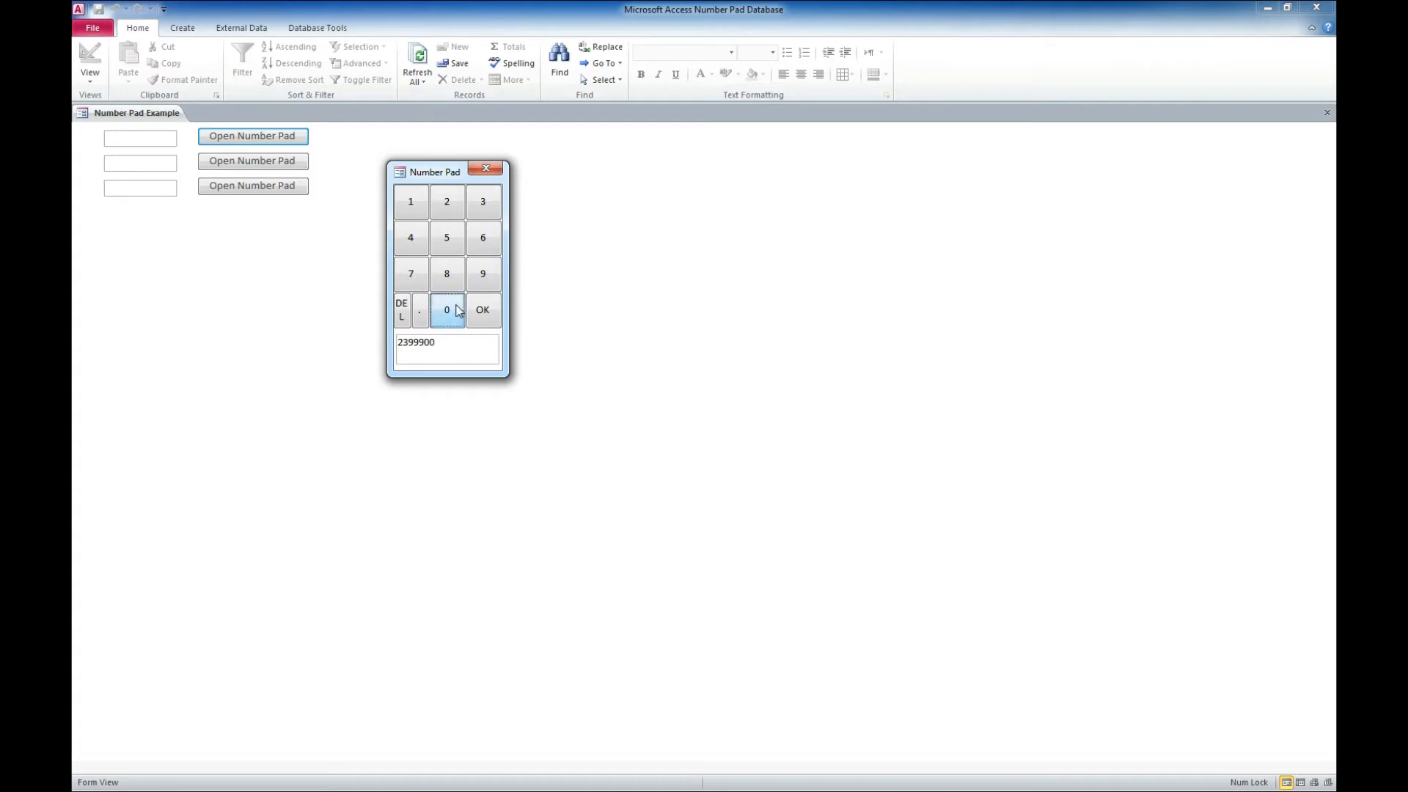
pyautogui.click(483, 310)
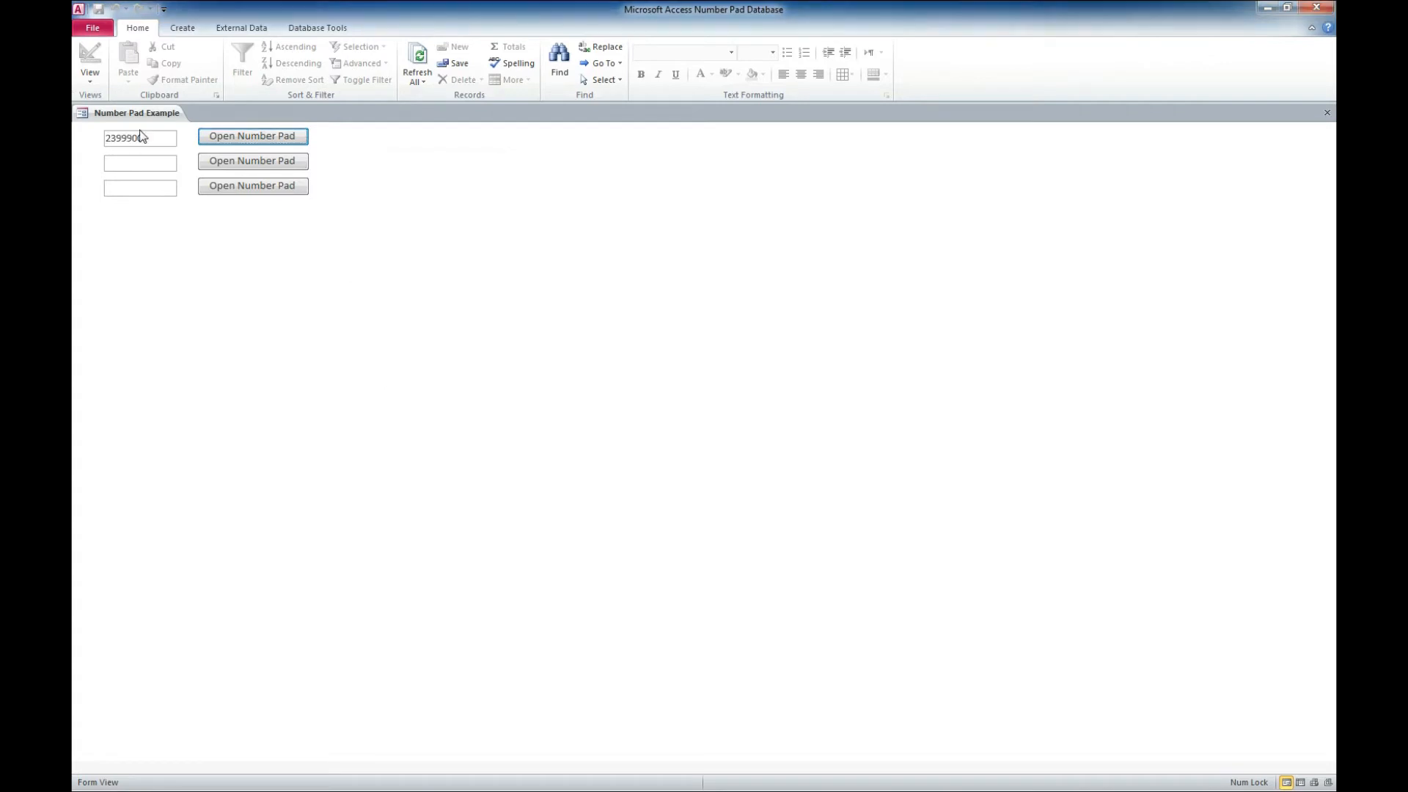
pyautogui.click(252, 161)
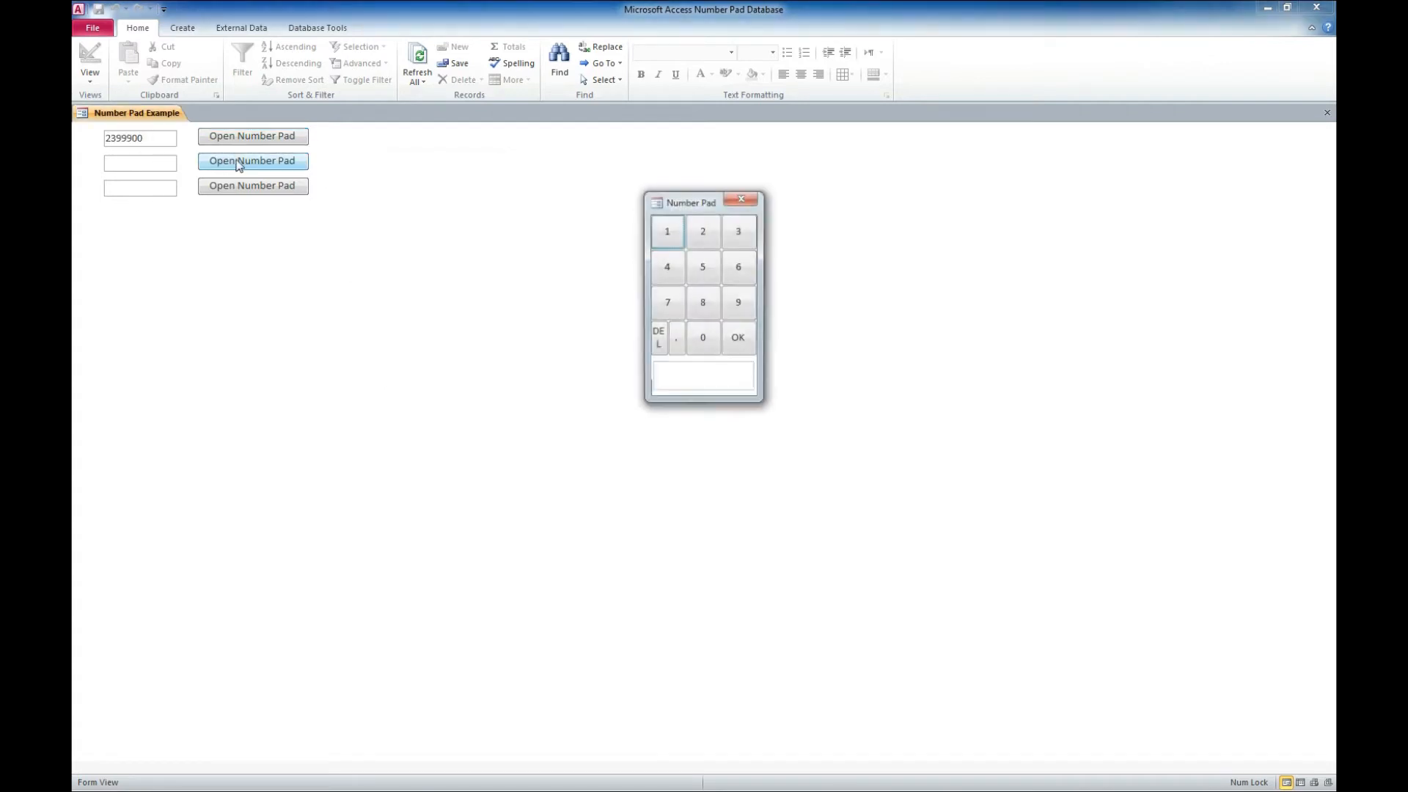
pyautogui.click(703, 201)
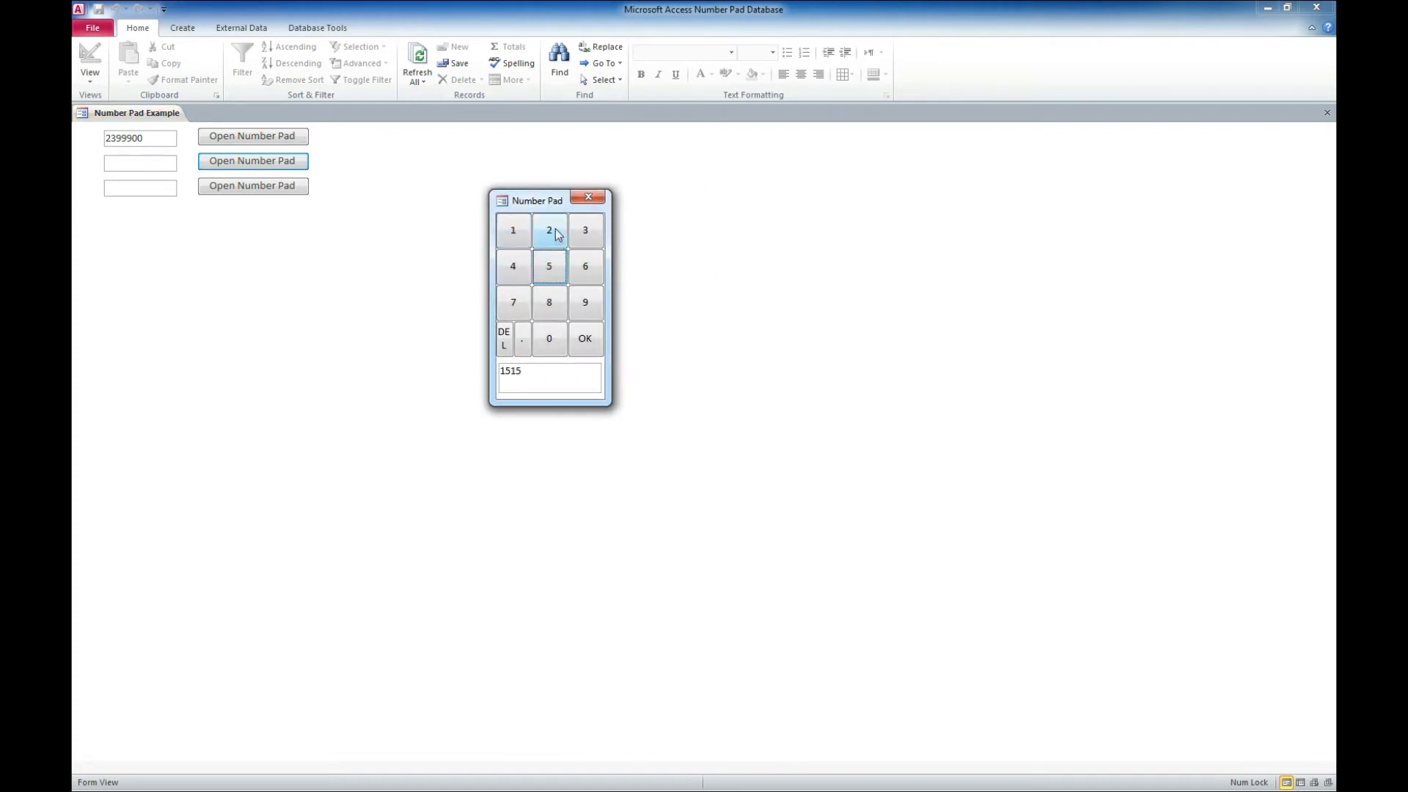
pyautogui.click(585, 302)
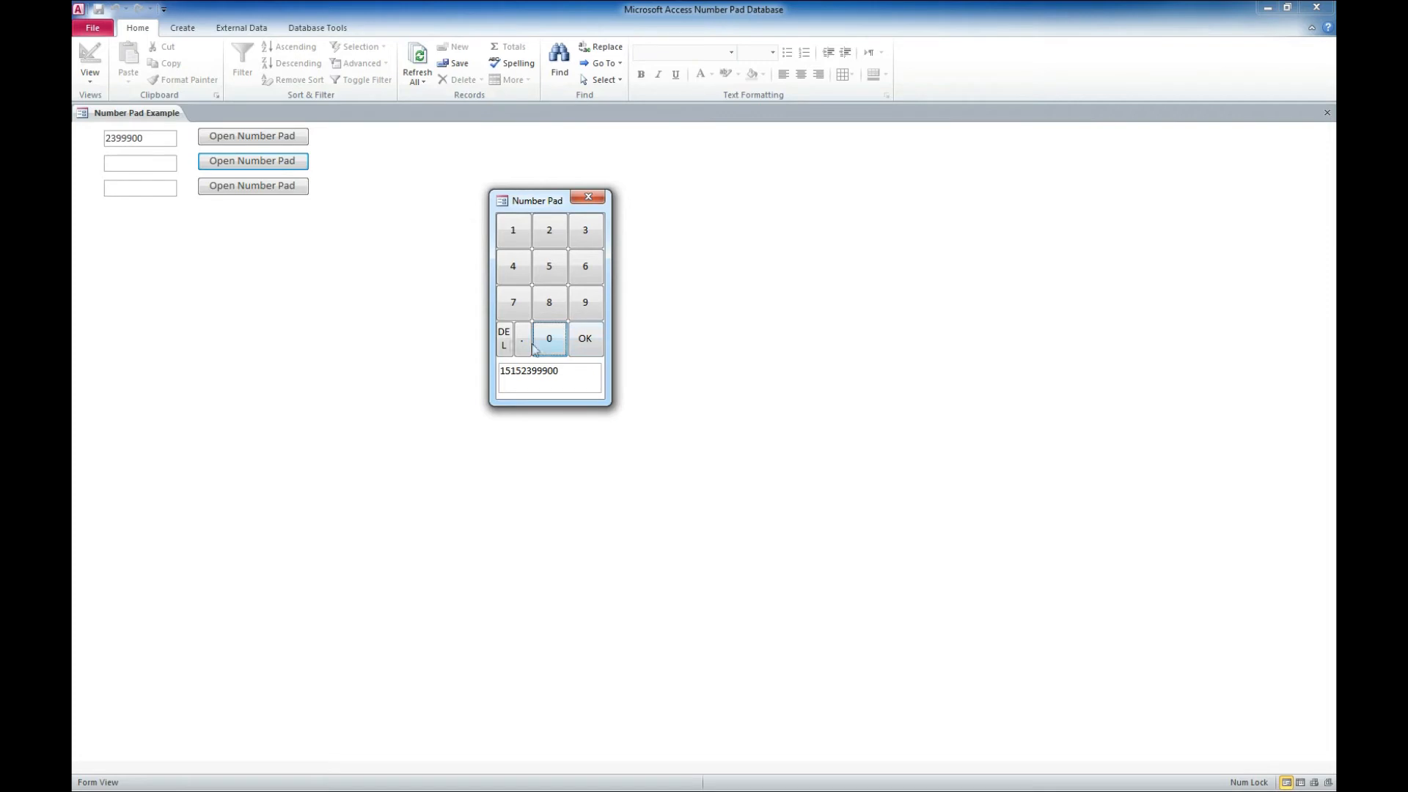
pyautogui.click(503, 337)
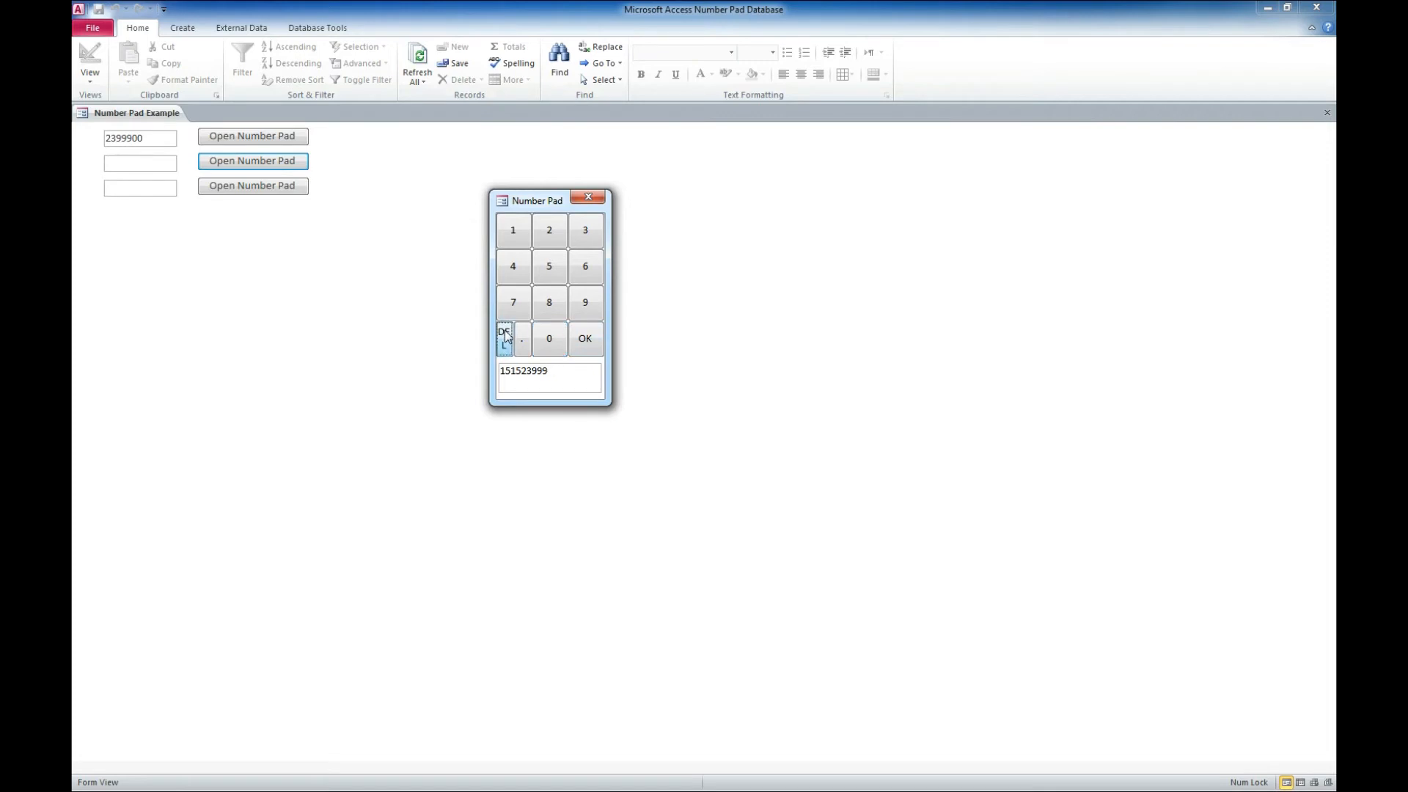
pyautogui.click(548, 339)
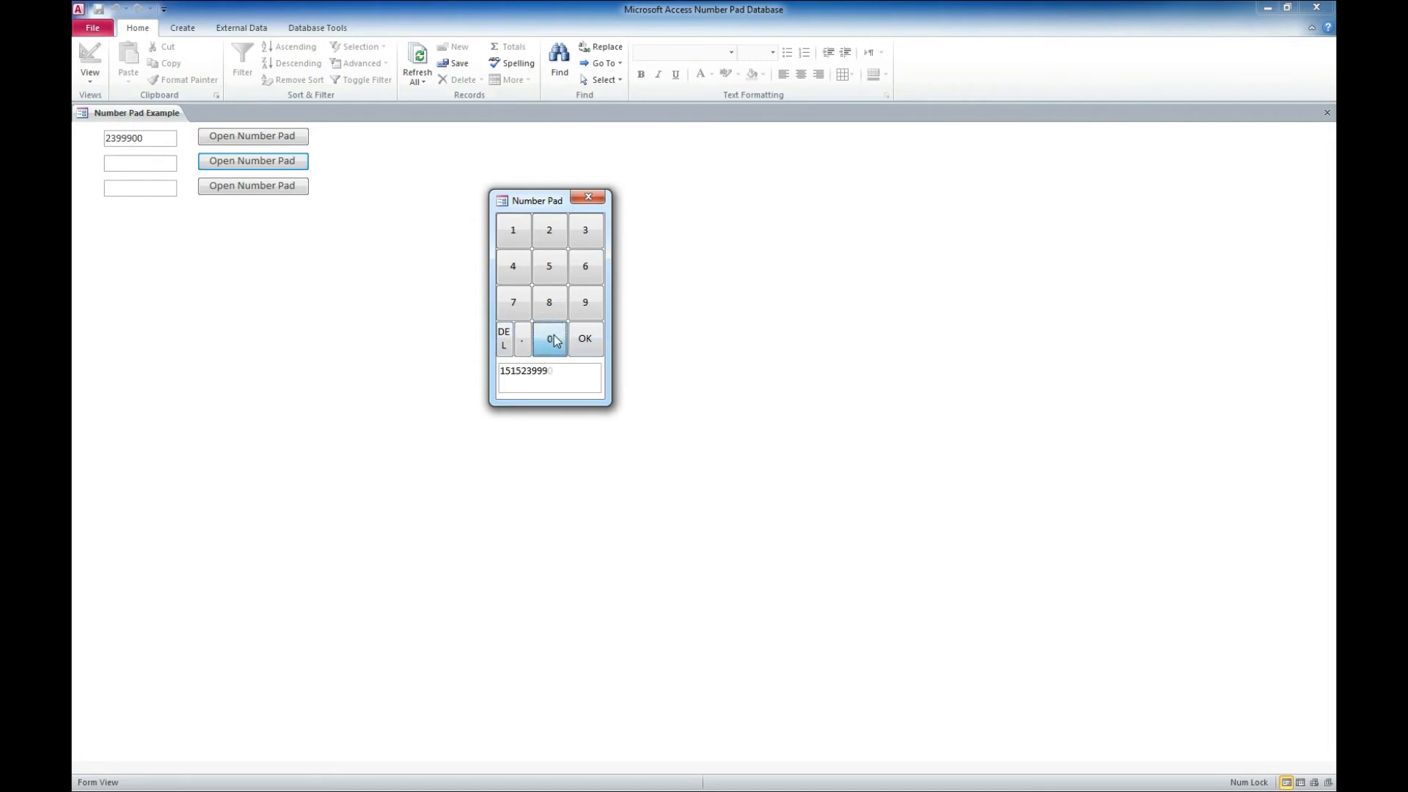
pyautogui.click(549, 338)
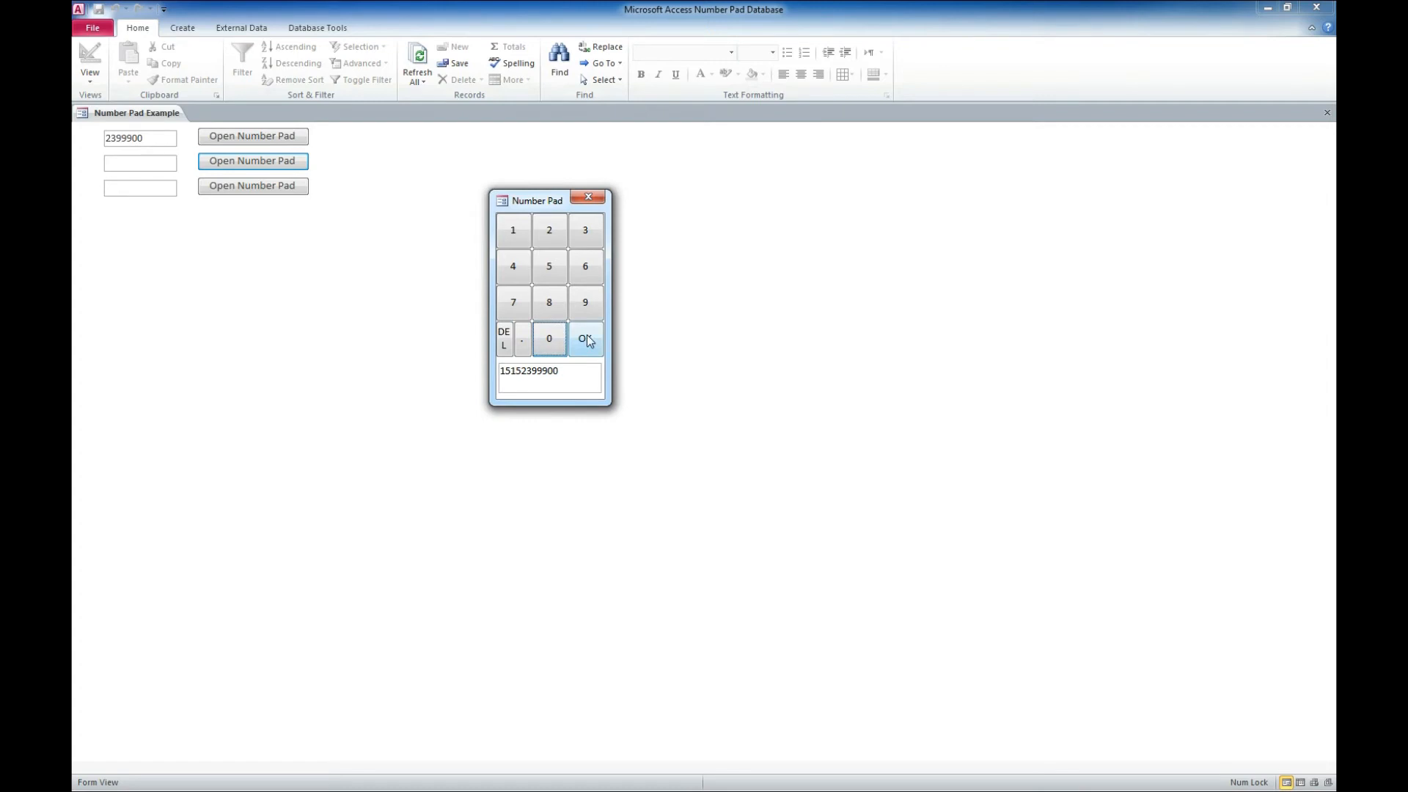
pyautogui.click(586, 339)
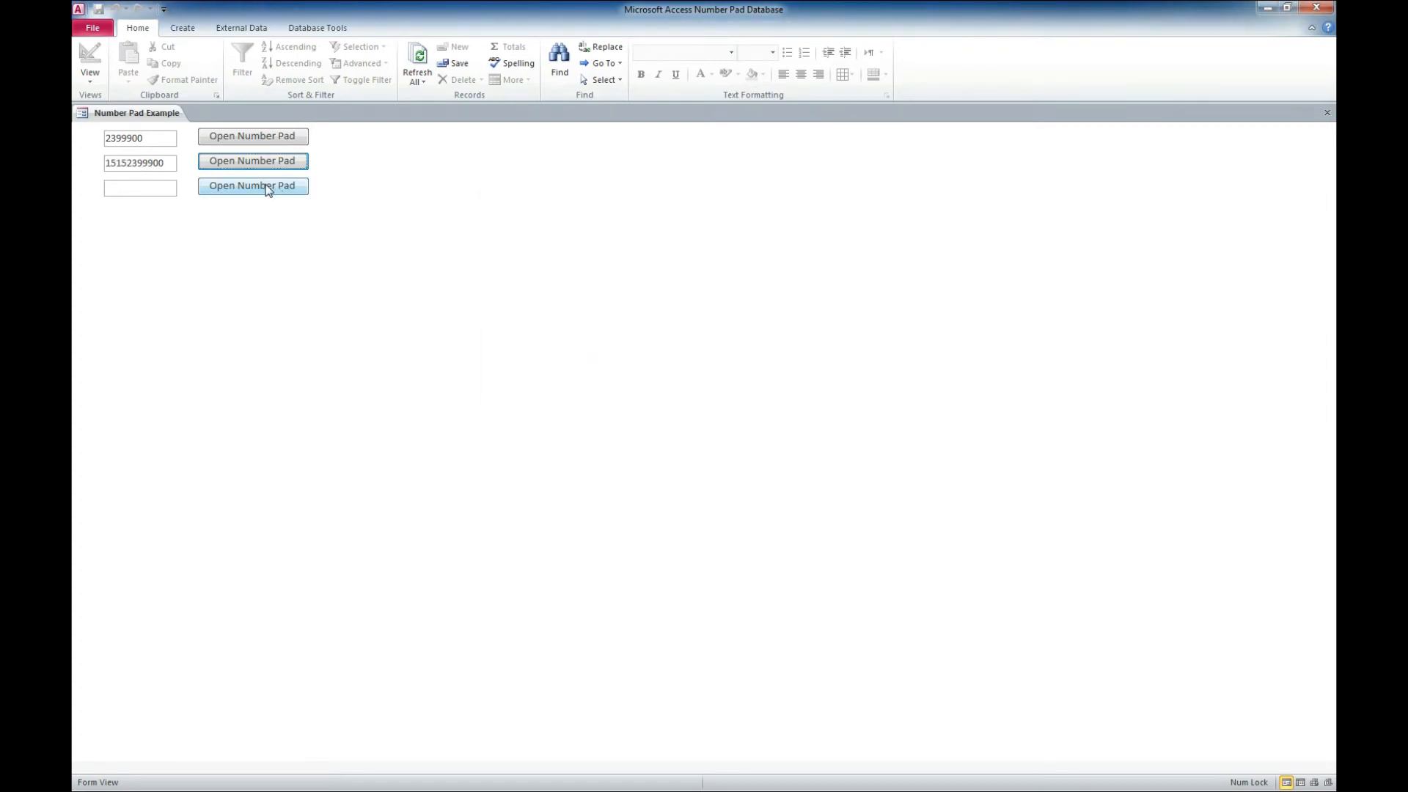
# - Enter the decimal value 12.54 into the third text box via the number pad
pyautogui.click(253, 185)
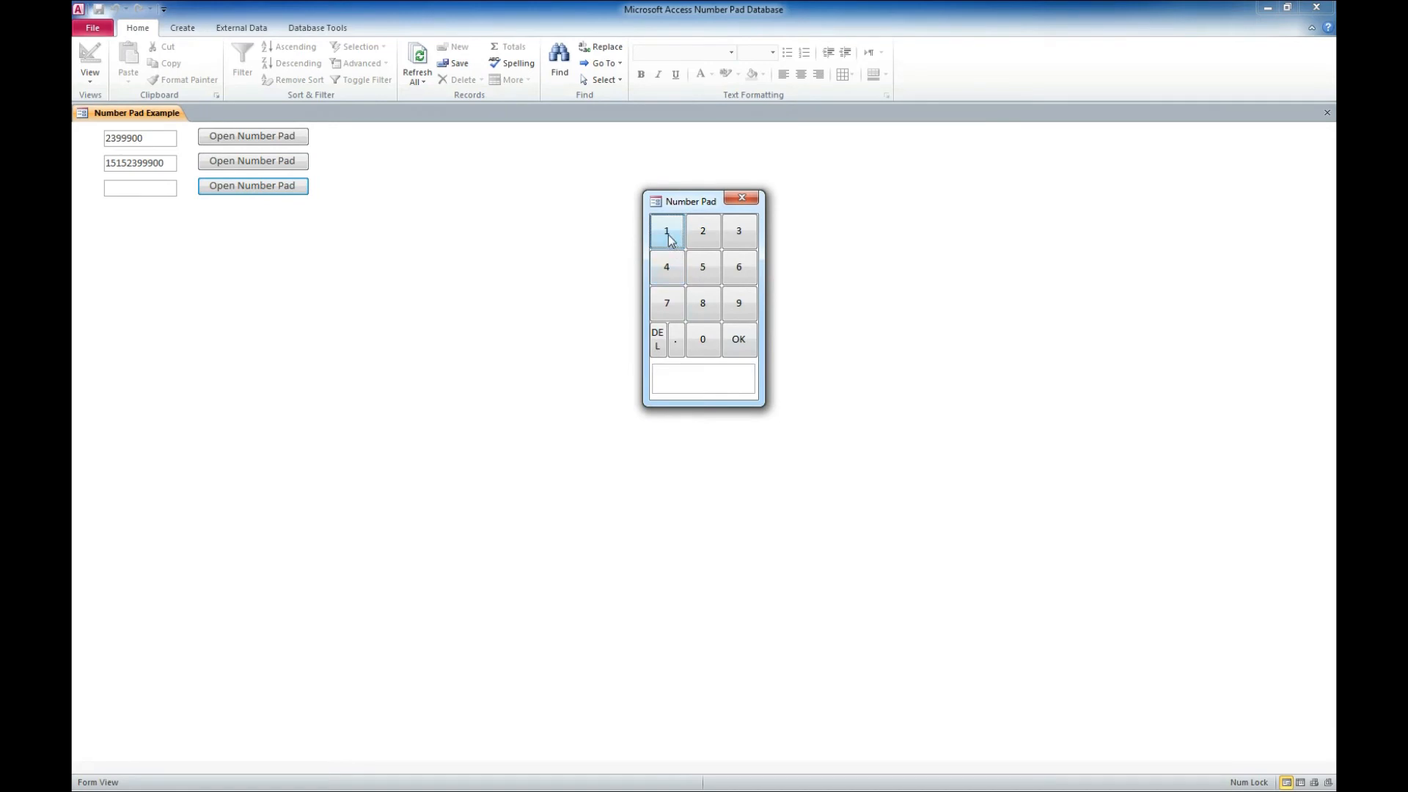
pyautogui.click(702, 230)
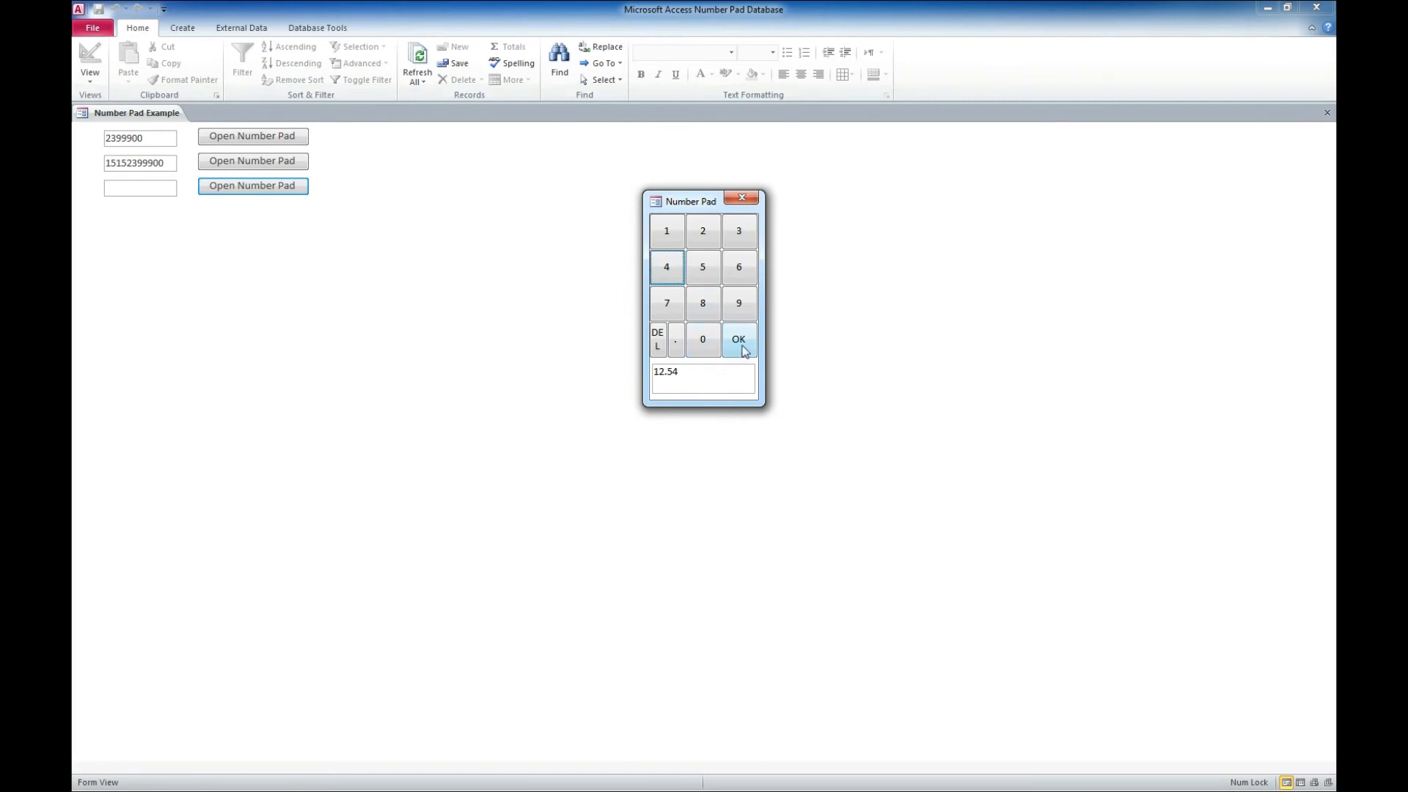
pyautogui.click(738, 338)
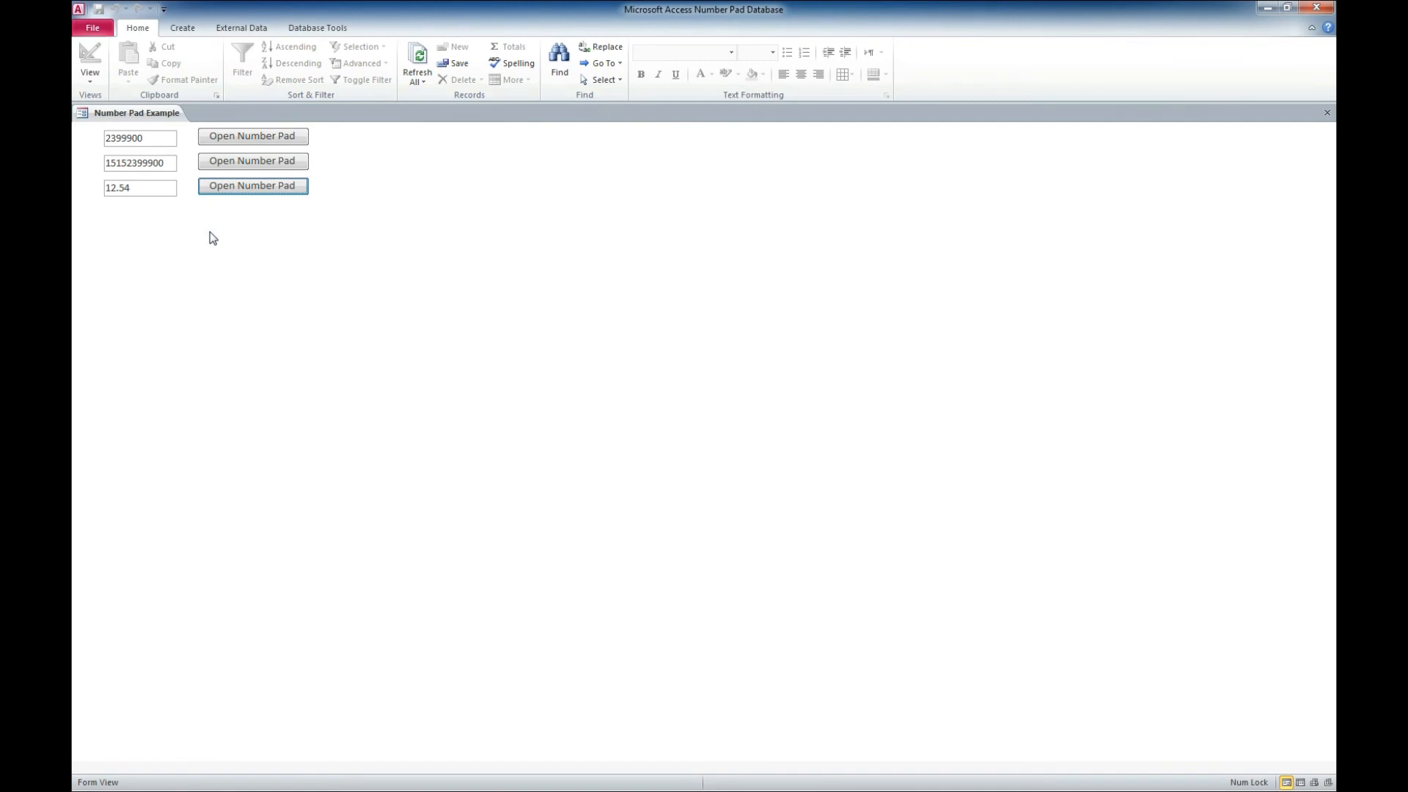
pyautogui.moveTo(594, 230)
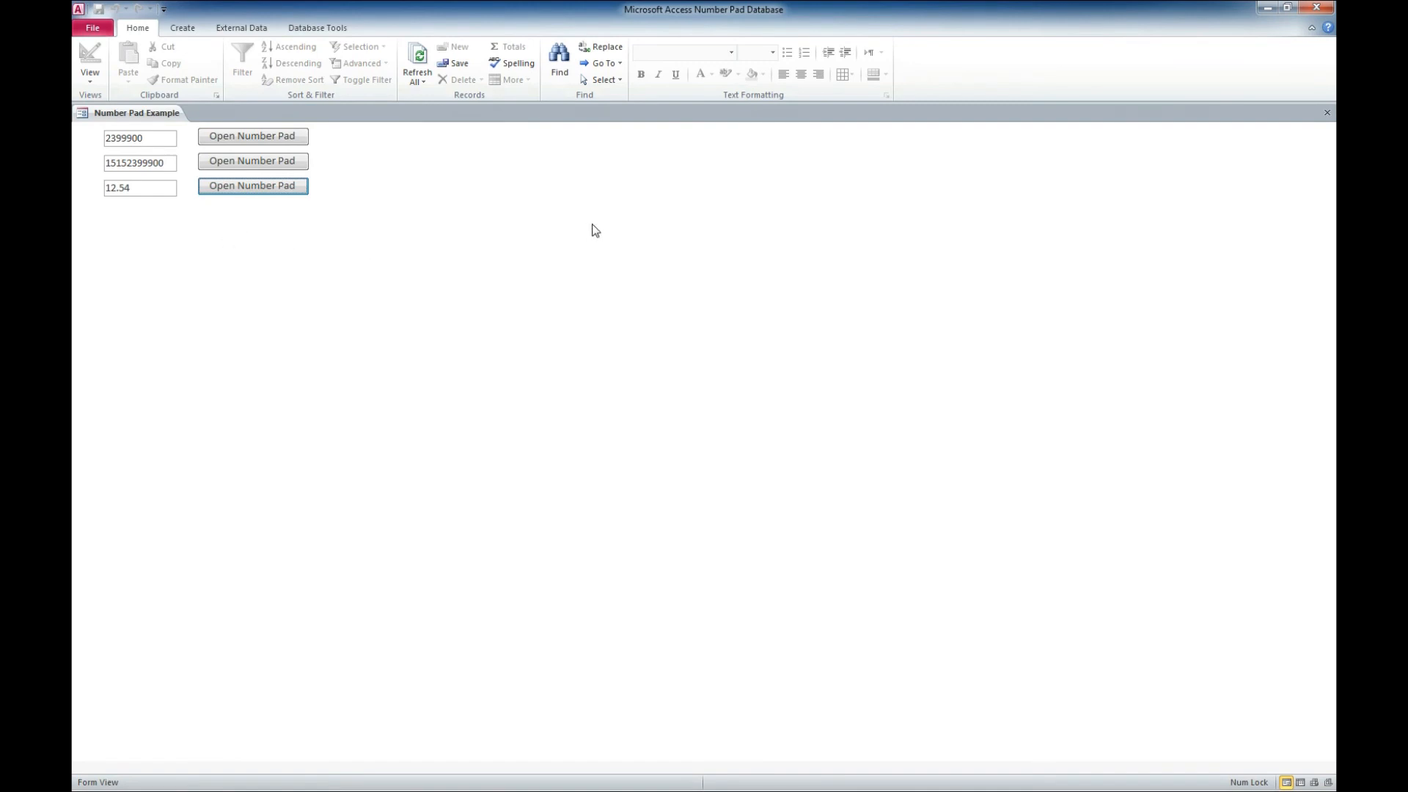